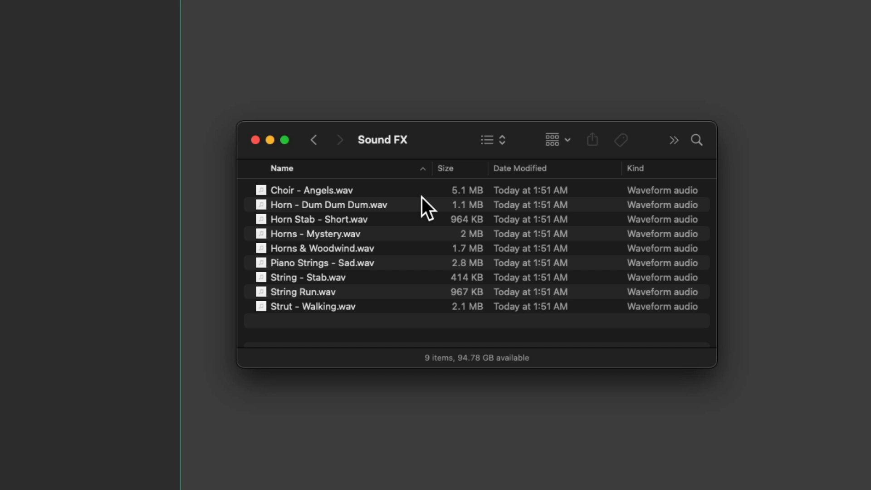
mouse_move(389, 256)
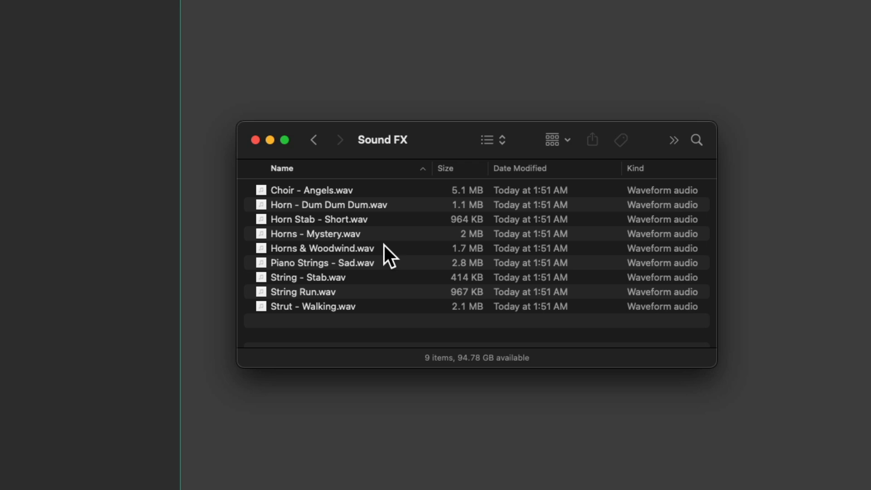
mouse_move(421, 243)
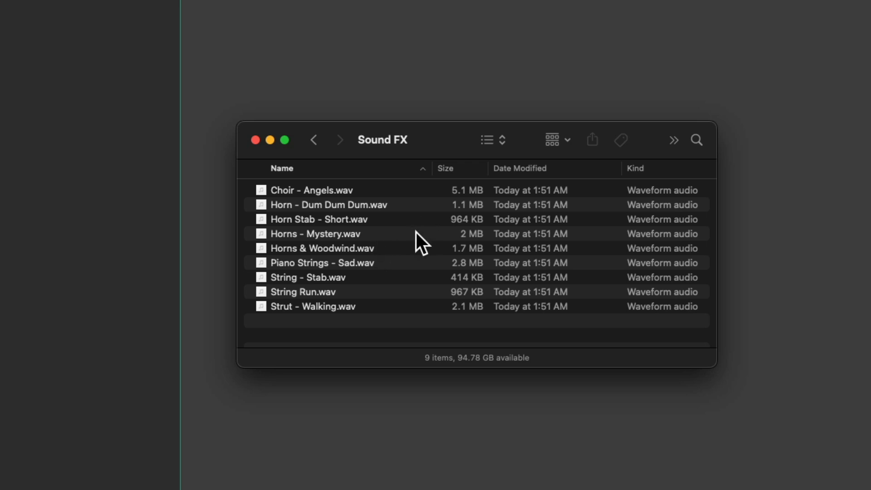
- Select all nine WAV files in the Sound FX folder to drag into REAPER
key(cmd+a)
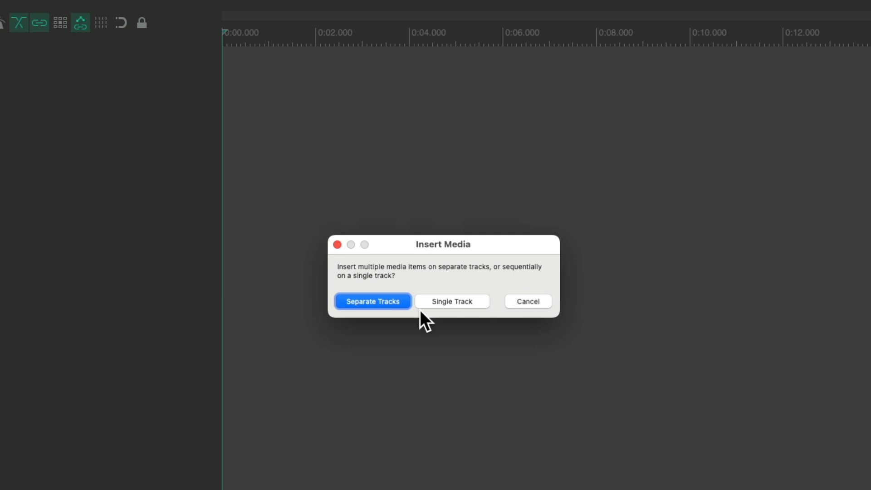
mouse_move(387, 321)
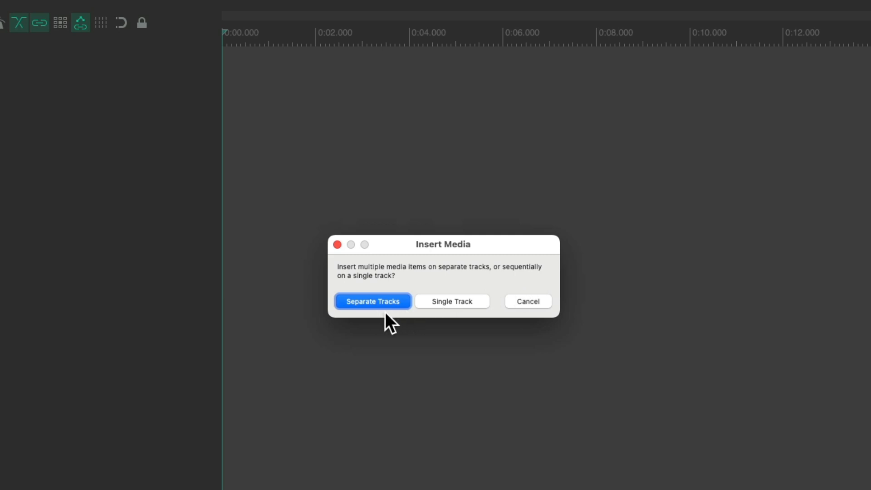
mouse_move(476, 325)
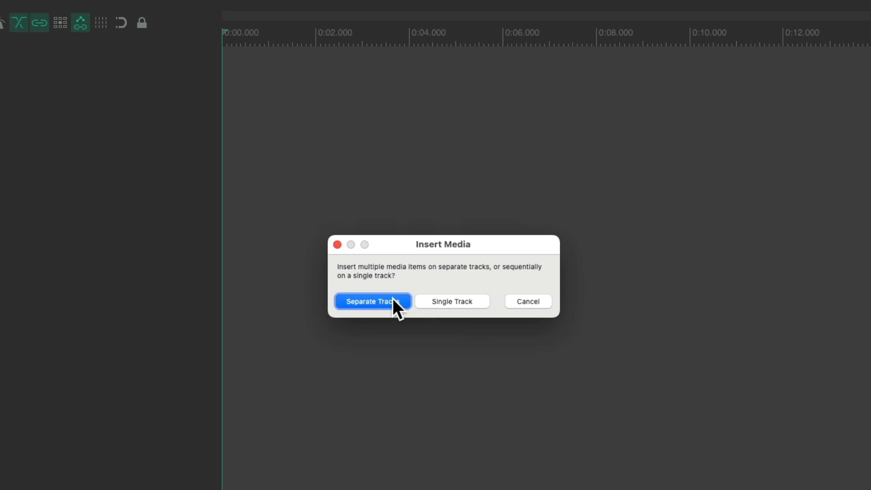
- Insert the nine sound files onto separate tracks, one per file
click(372, 301)
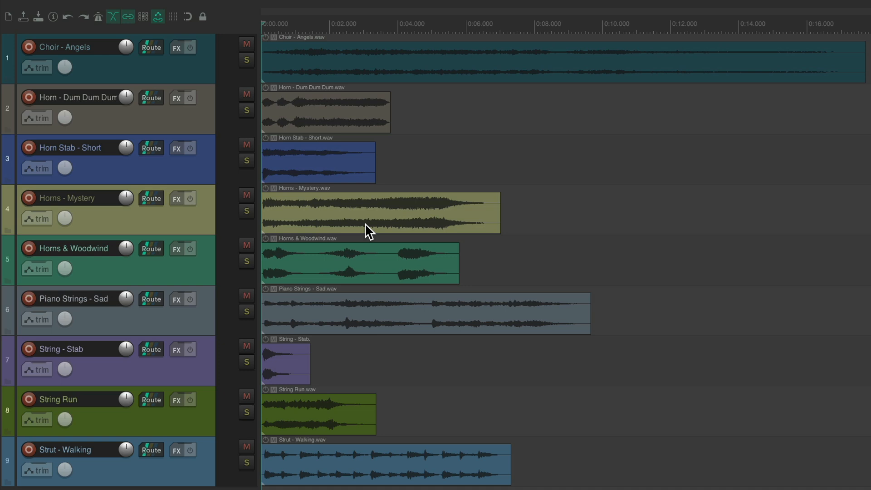
mouse_move(283, 75)
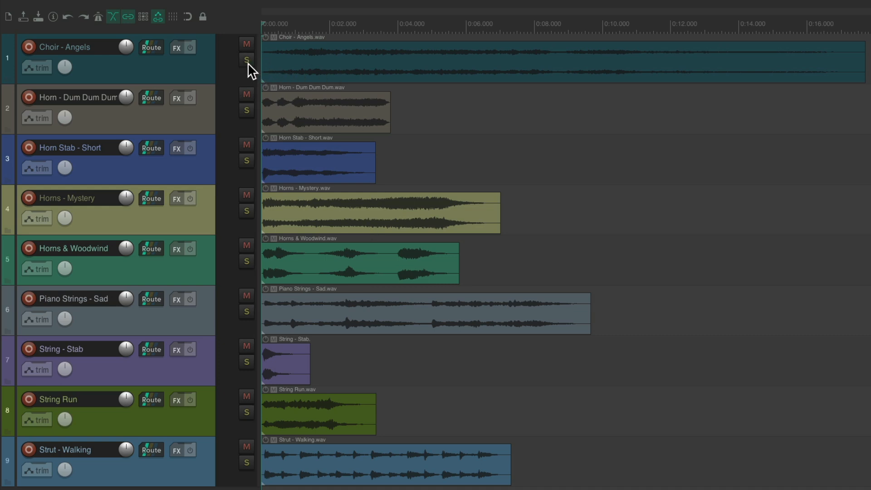
click(246, 60)
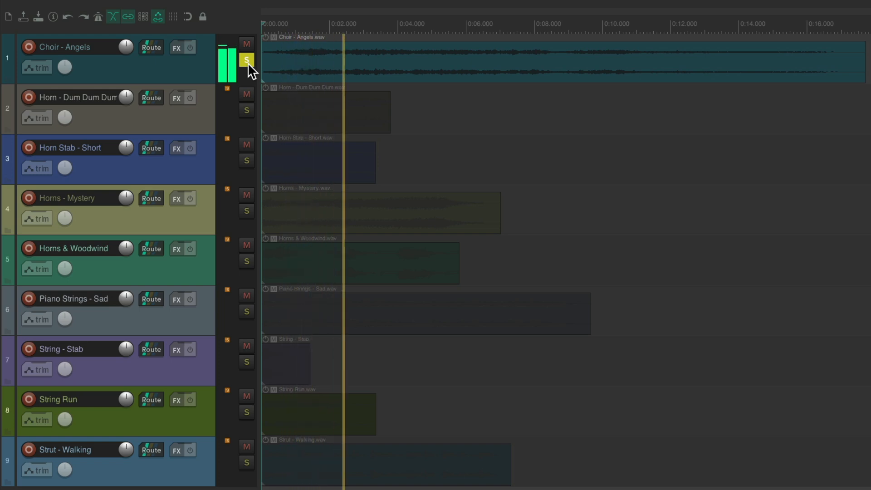
click(246, 110)
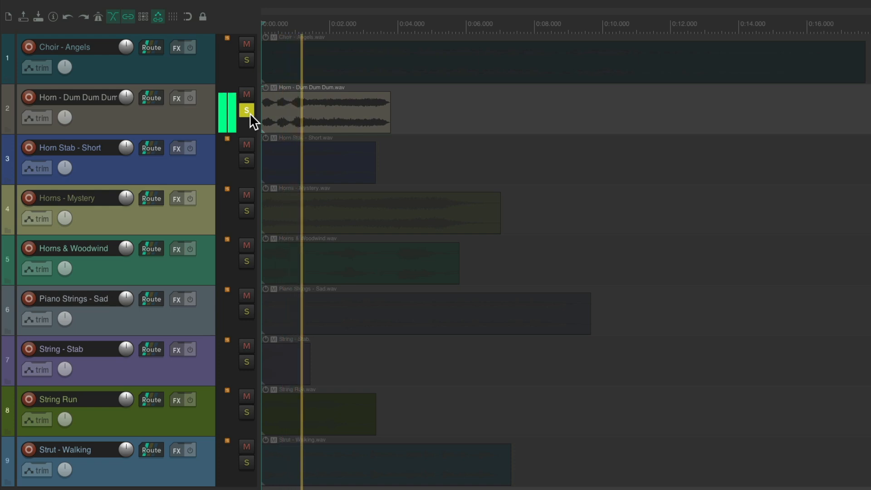
click(246, 109)
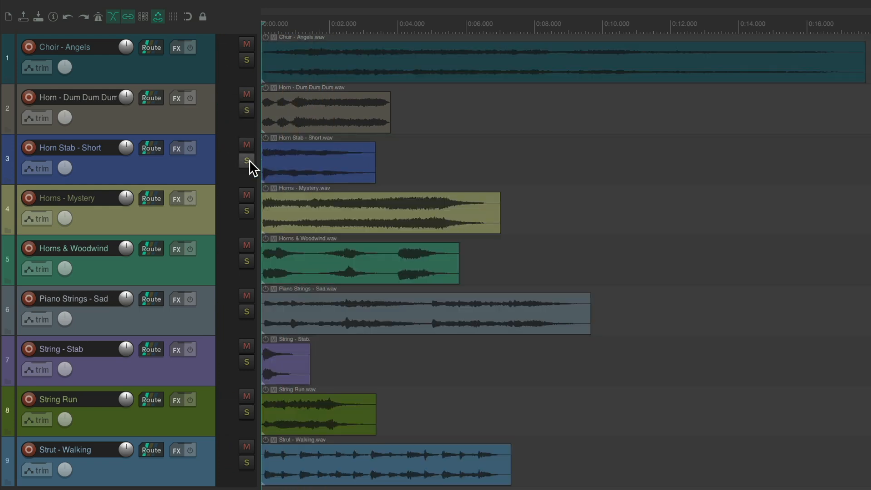
click(246, 162)
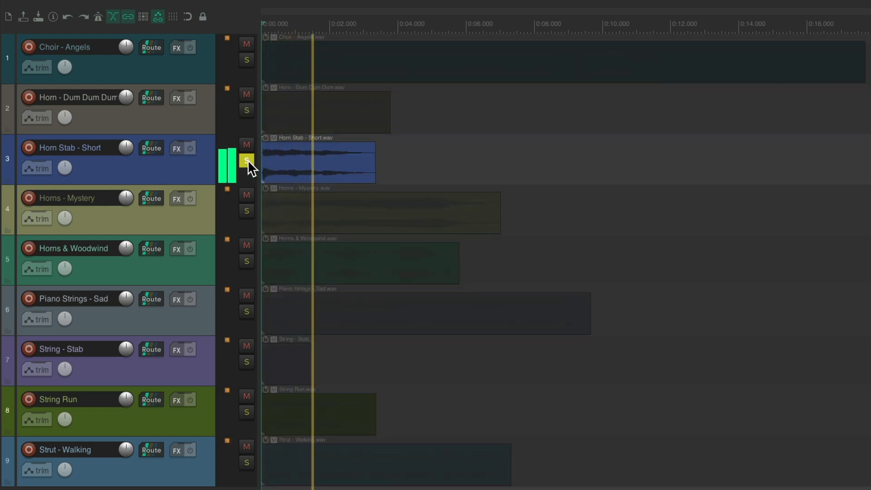
click(247, 210)
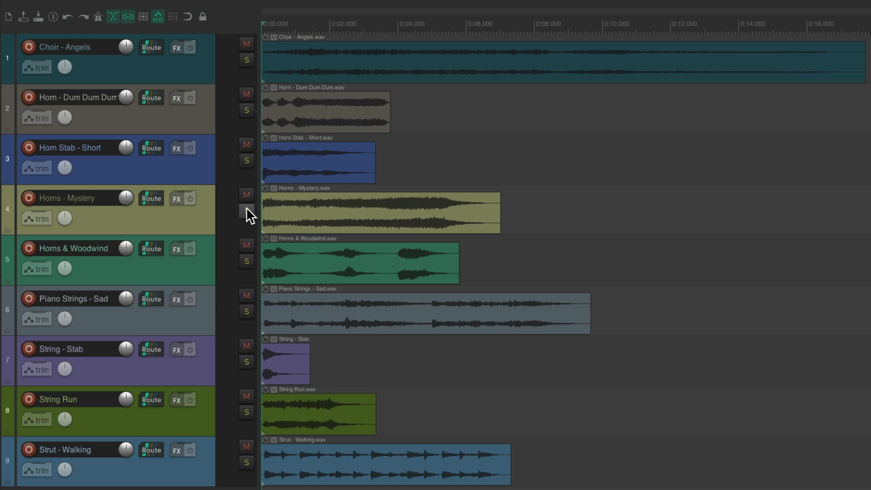
mouse_move(334, 217)
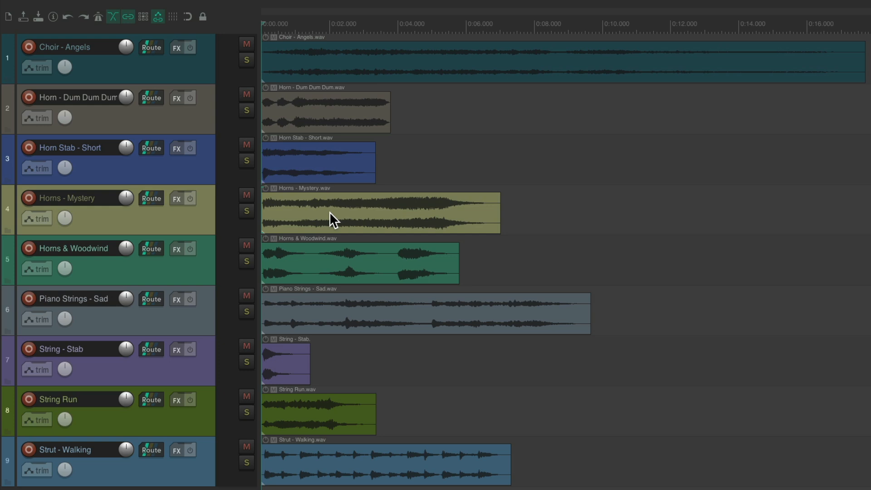
mouse_move(326, 204)
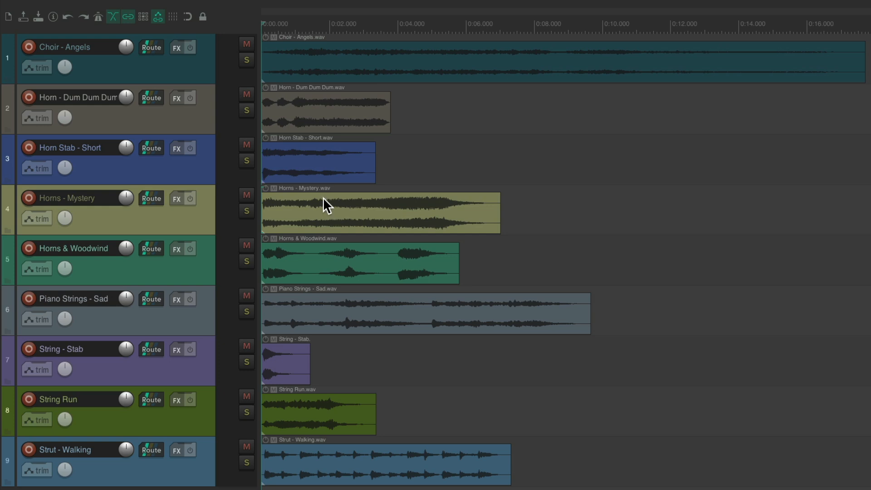
- Filter the action list to 'select item under mouse', pick it, and start a new custom action
click(345, 8)
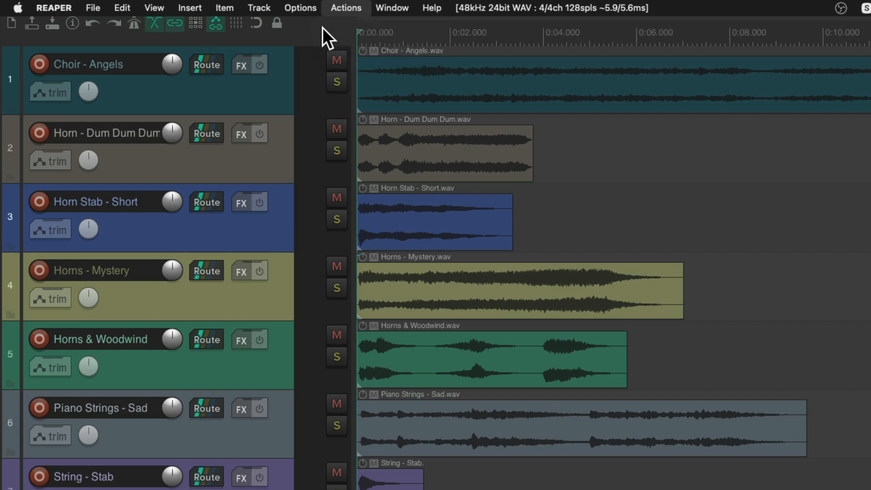
click(345, 8)
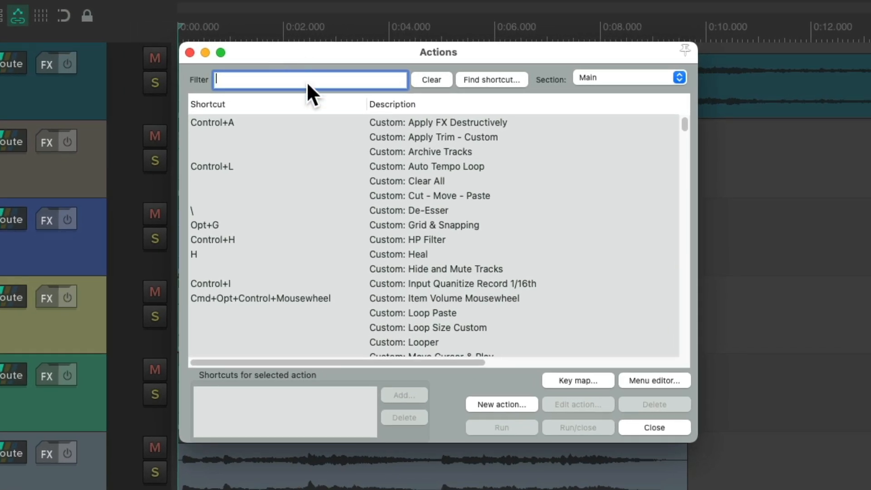
text(select item under mouse)
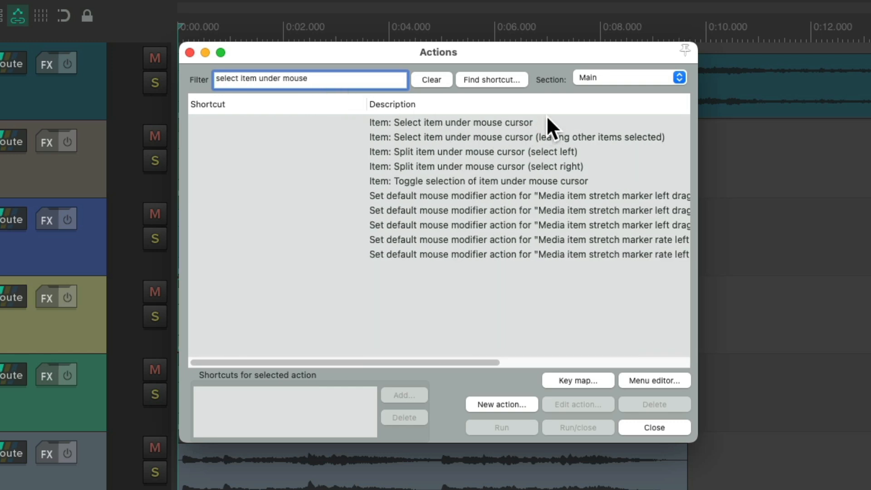
click(451, 122)
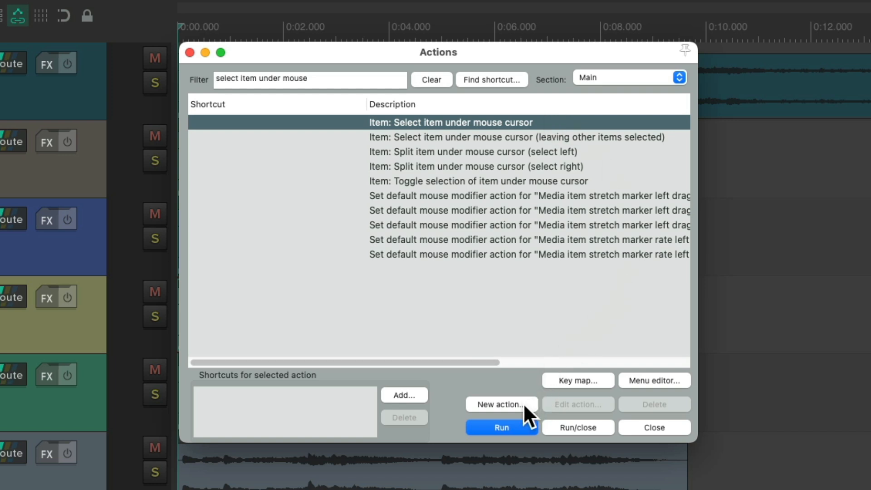
click(501, 404)
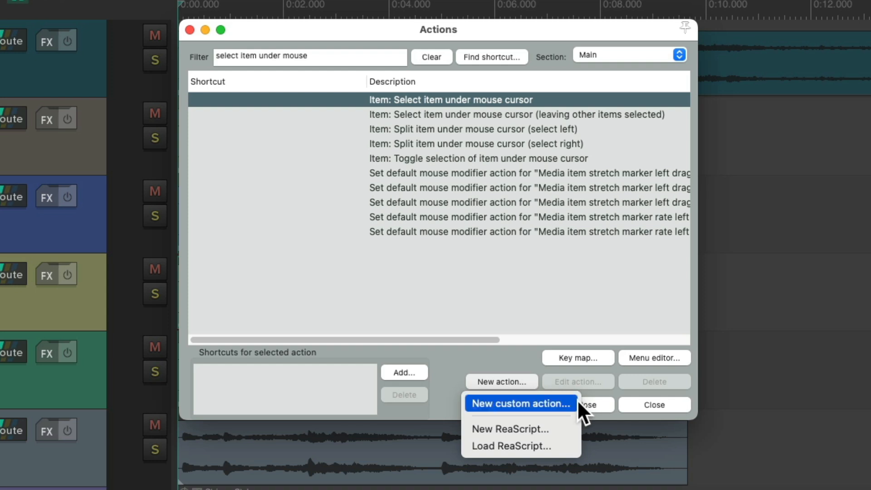
- Create a custom action named 'Custom Solo' and add the Solo exclusive step
click(519, 403)
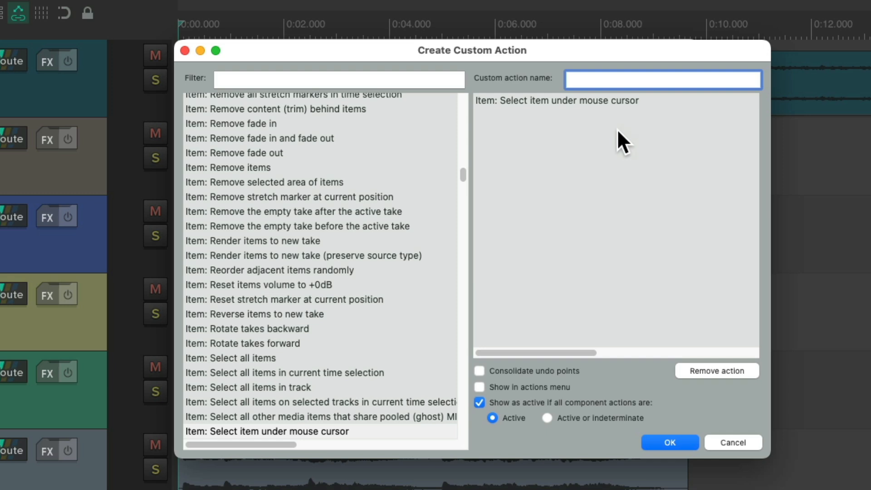
mouse_move(628, 89)
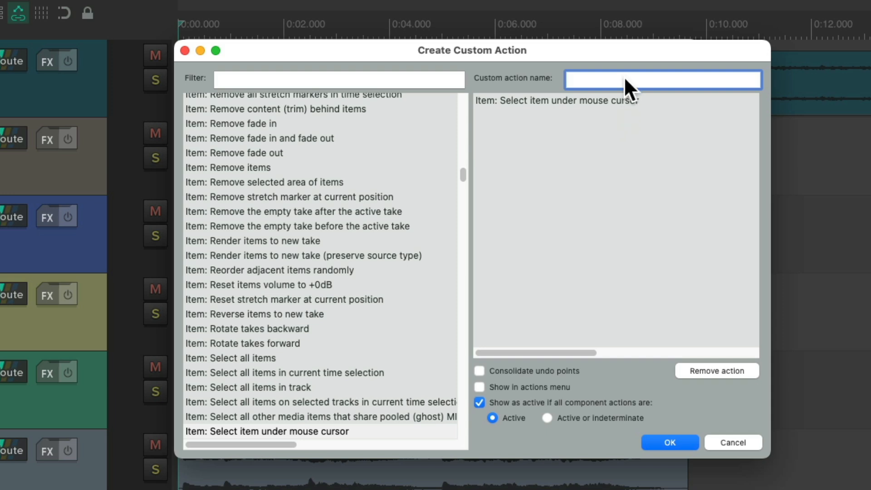
text(Custom Solo)
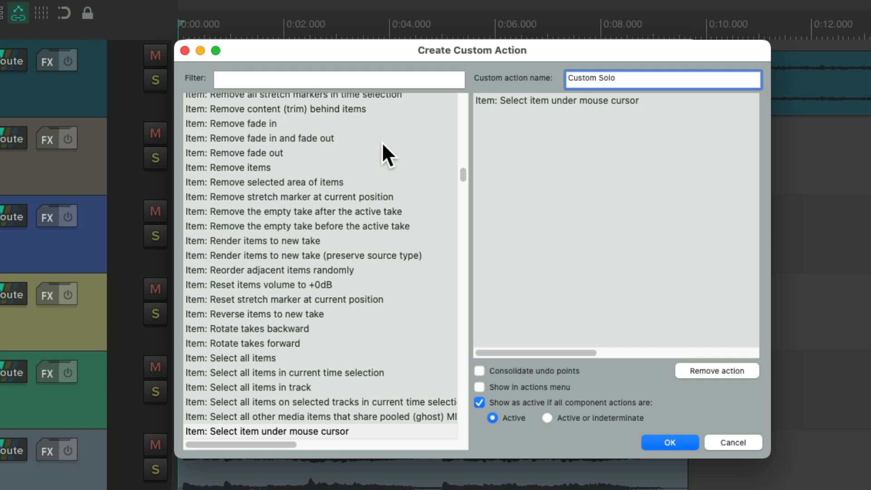
text(solo exclusive)
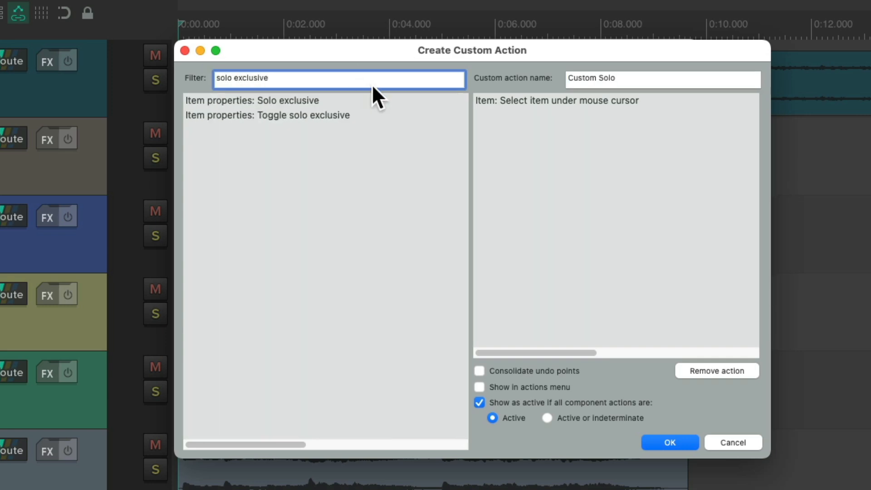
click(251, 101)
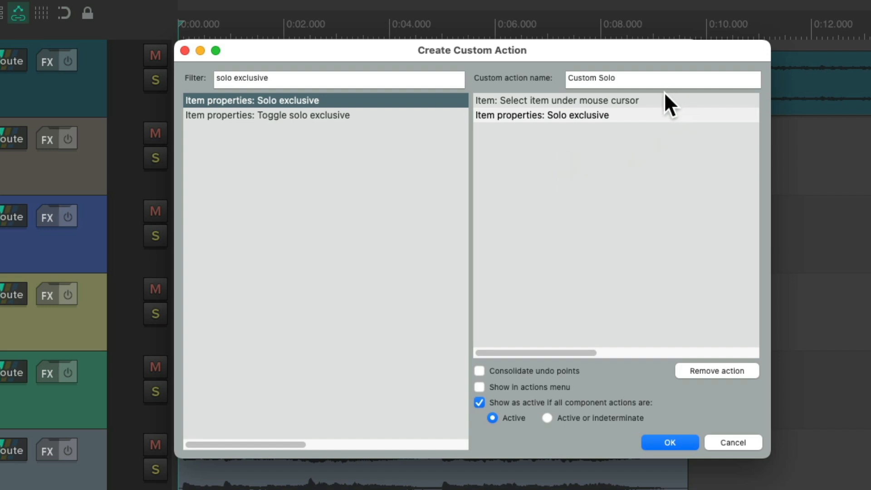
mouse_move(642, 122)
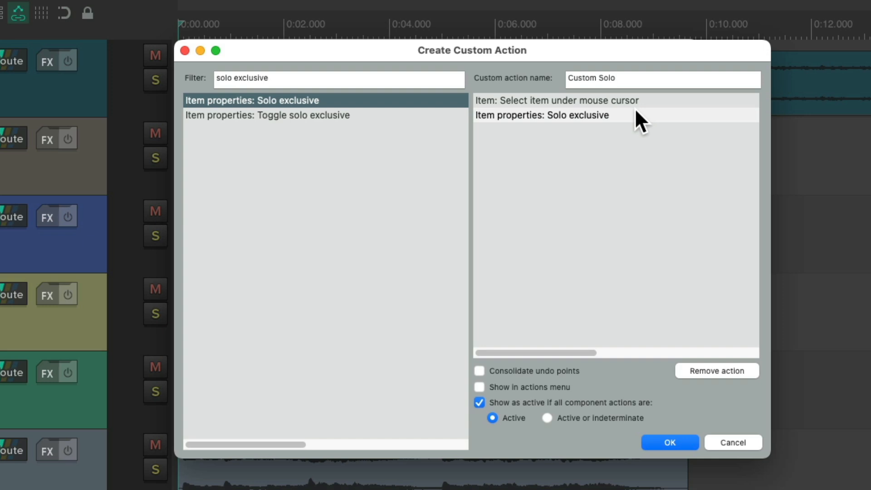
mouse_move(394, 88)
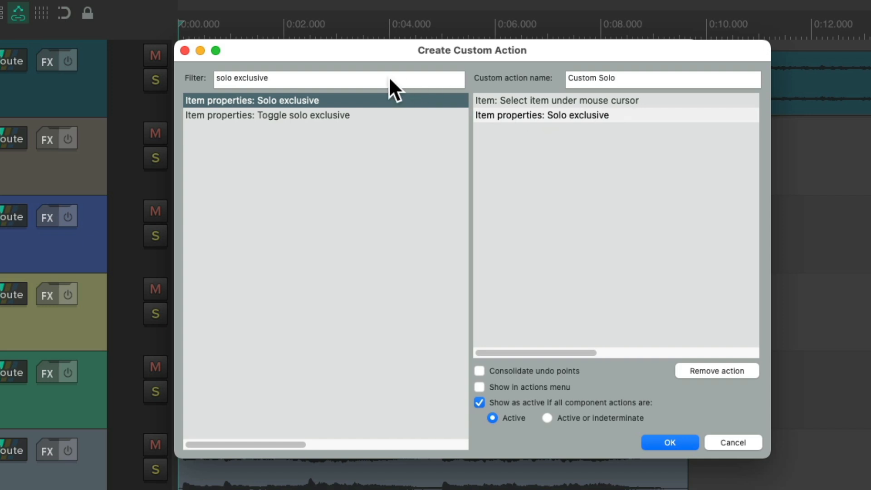
- Add the move-cursor-to-item-start step to Custom Solo
text(move cursor start)
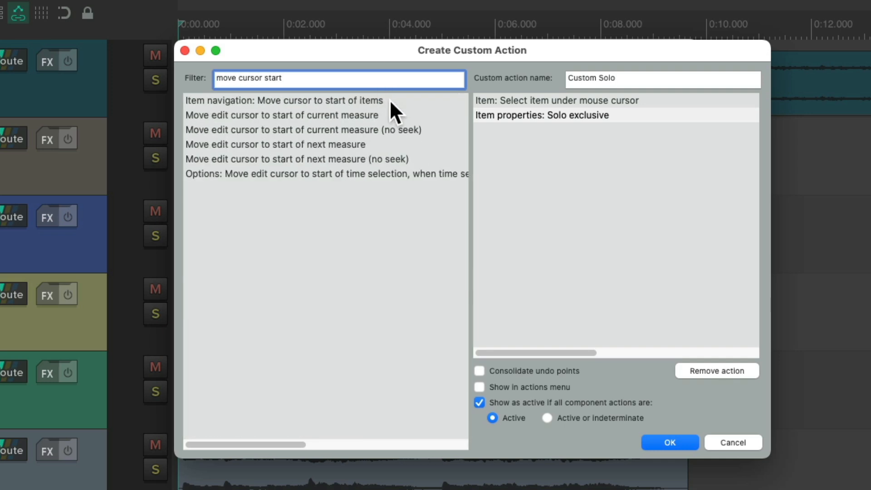
click(284, 101)
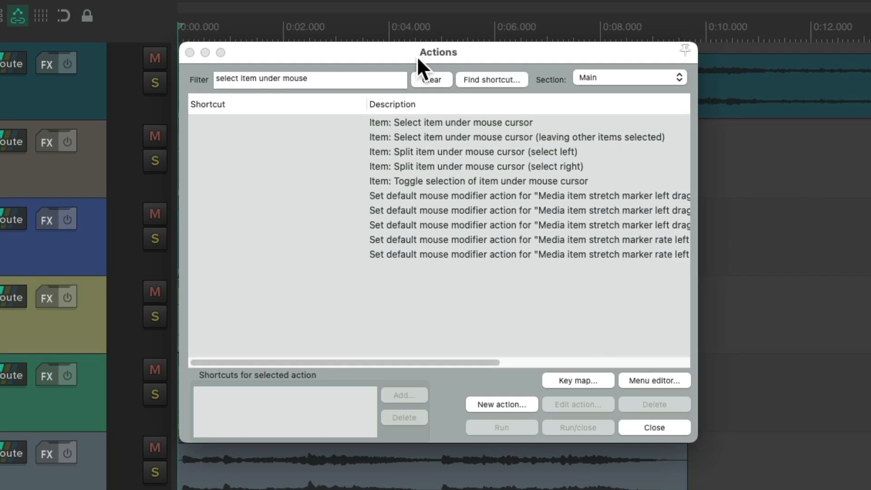
- Assign the Control+S shortcut to the Custom Solo action
click(431, 79)
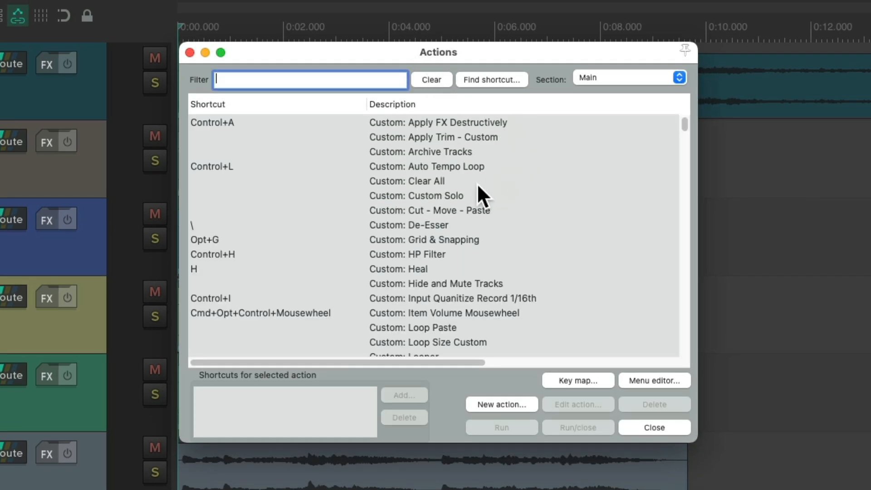
click(416, 196)
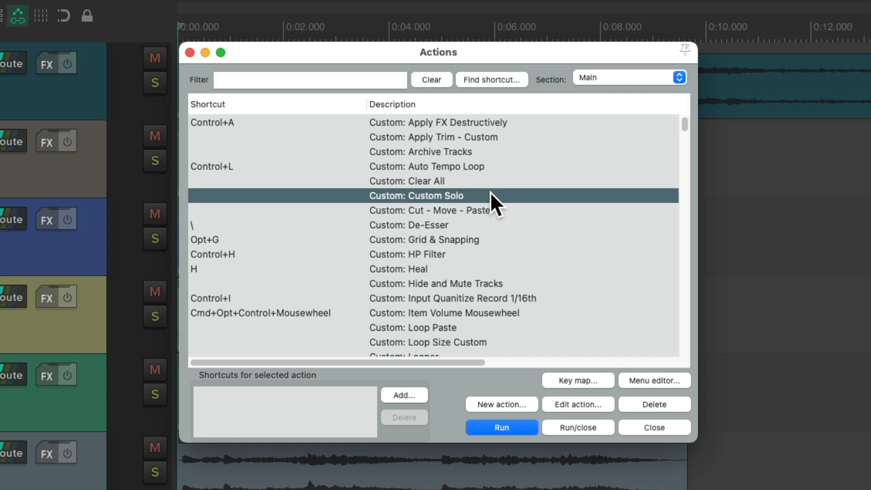
mouse_move(414, 400)
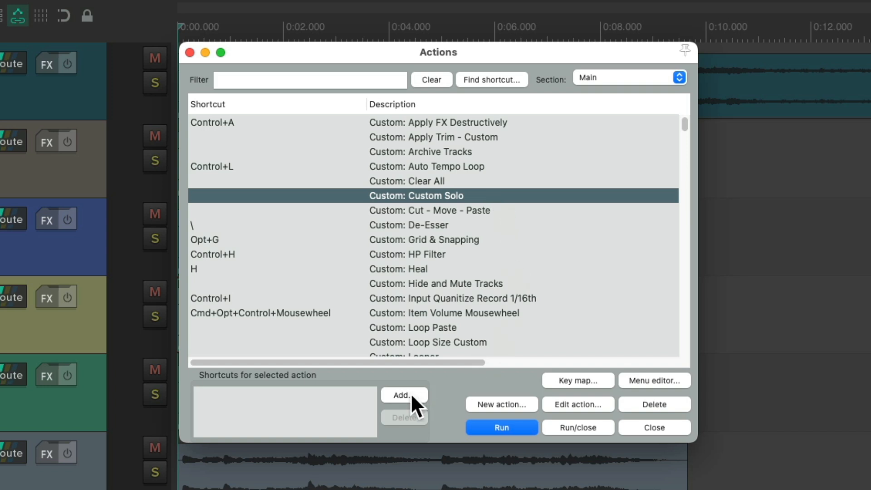
click(403, 395)
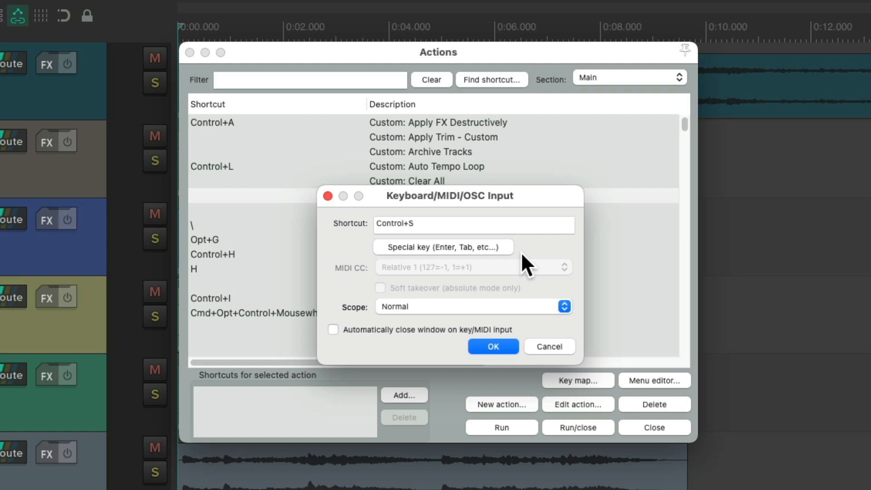
click(492, 346)
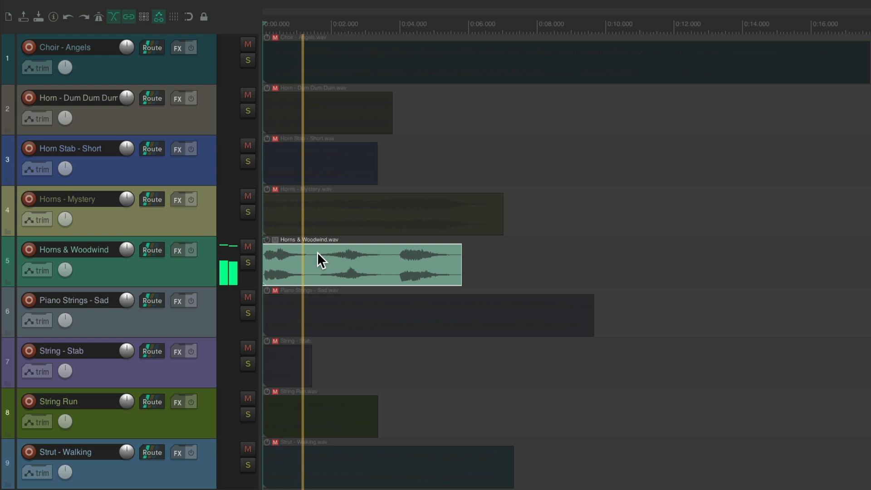
- Audition the Horns & Woodwind clip and another item soloed via the new shortcut
click(286, 364)
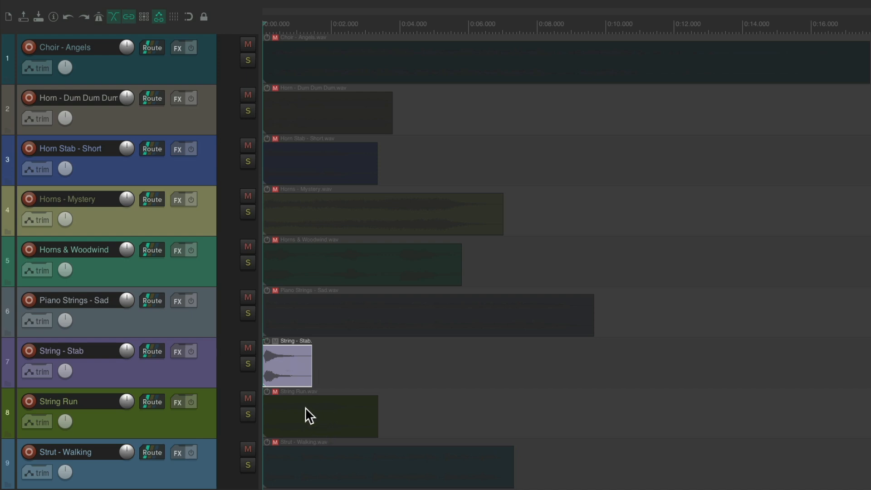
click(320, 415)
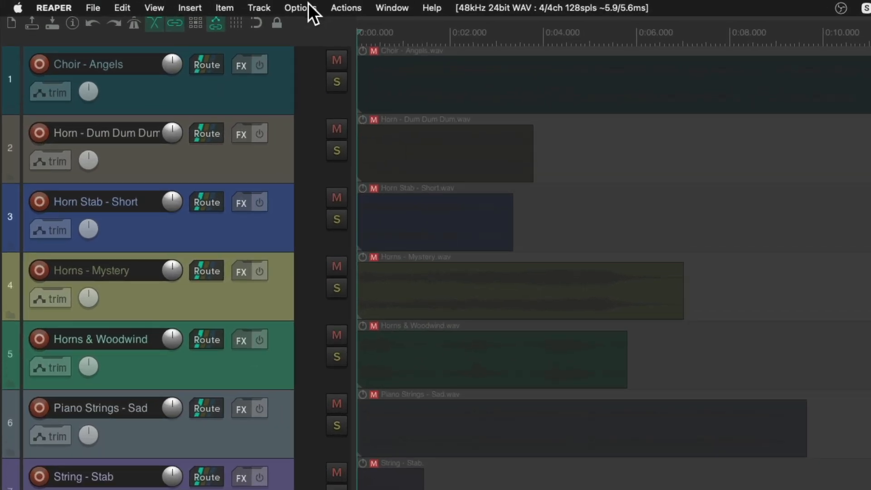
- Show the Mouse Modifiers page of Preferences for media item clicks
click(297, 8)
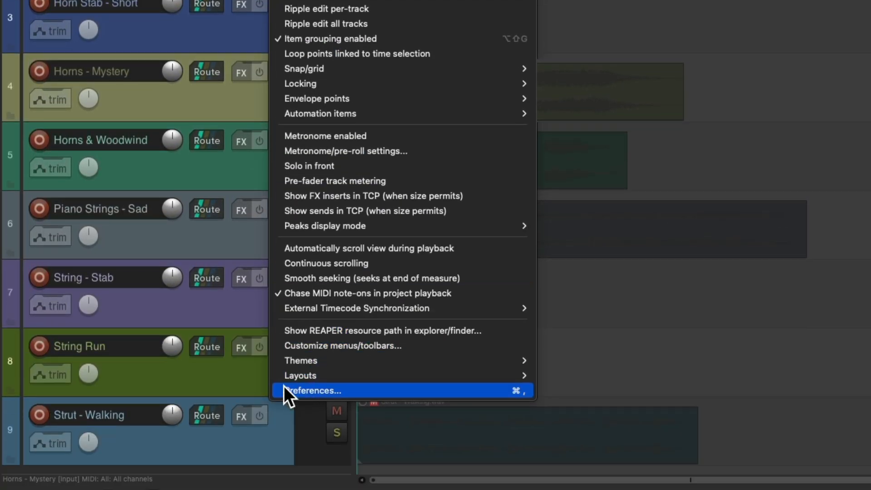
click(313, 390)
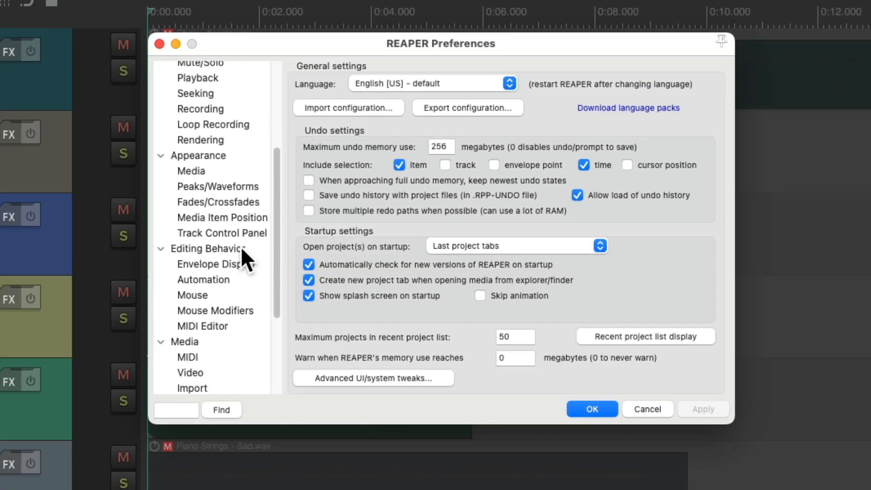
click(216, 273)
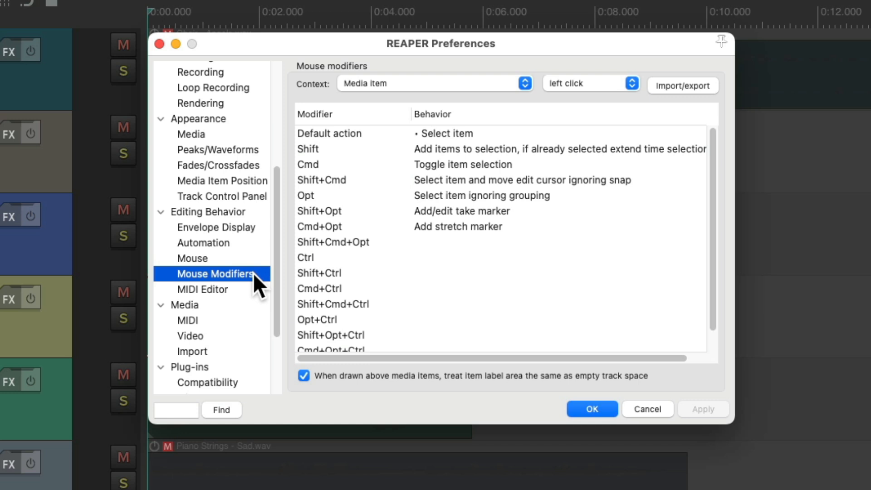
mouse_move(380, 102)
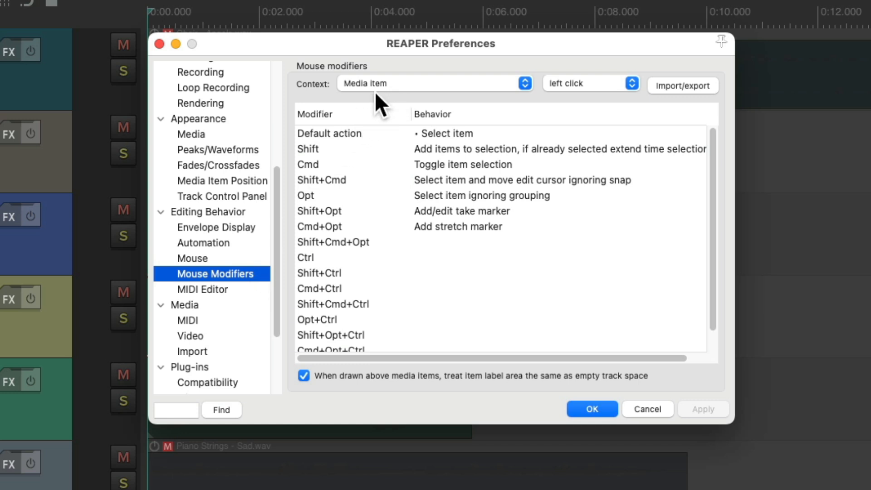
mouse_move(587, 103)
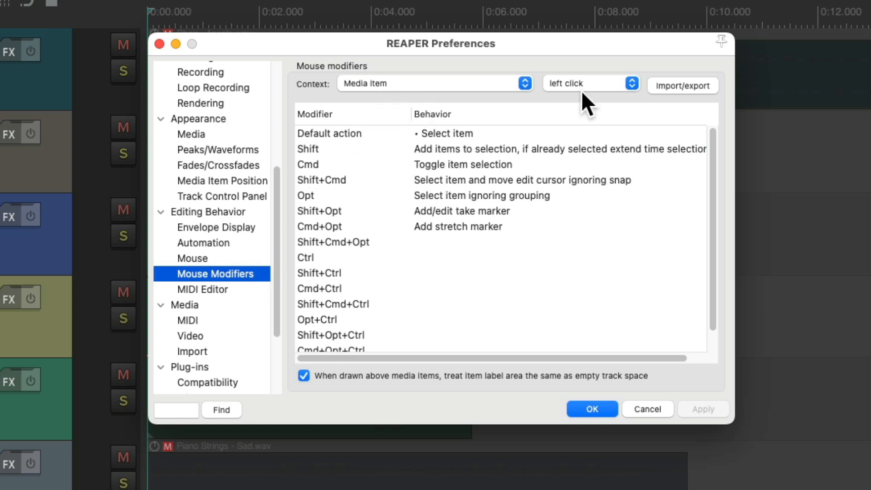
mouse_move(489, 256)
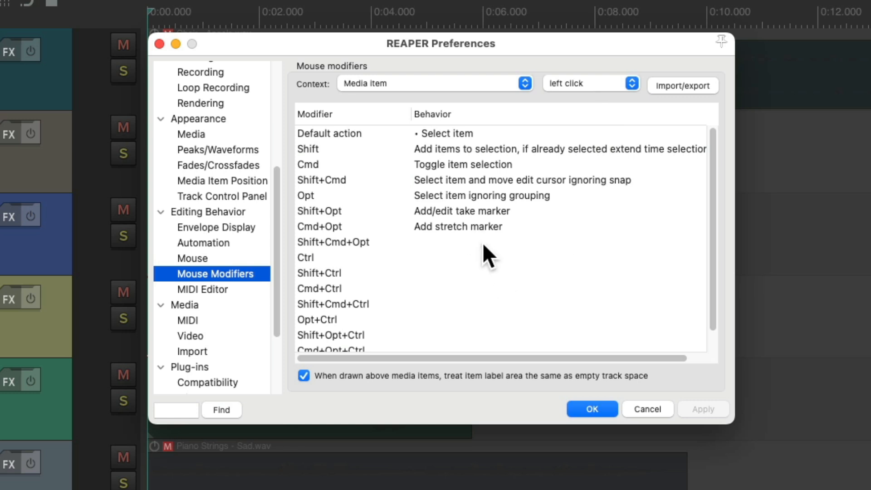
mouse_move(486, 147)
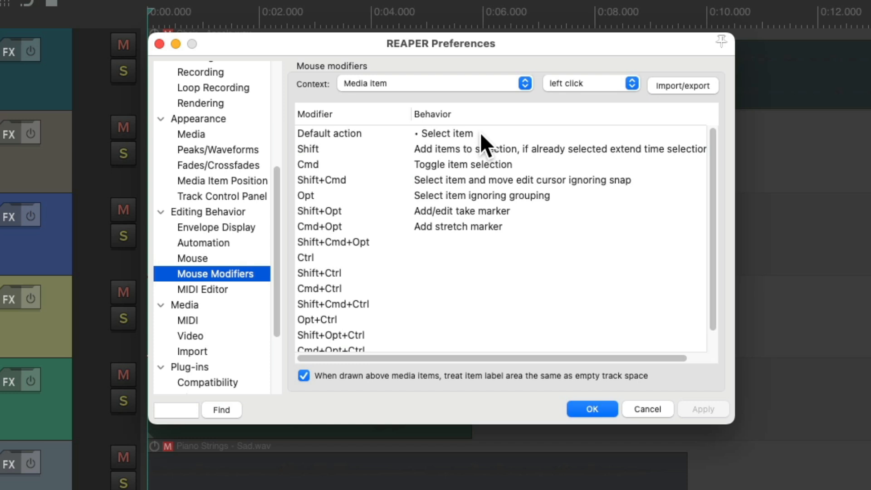
mouse_move(427, 276)
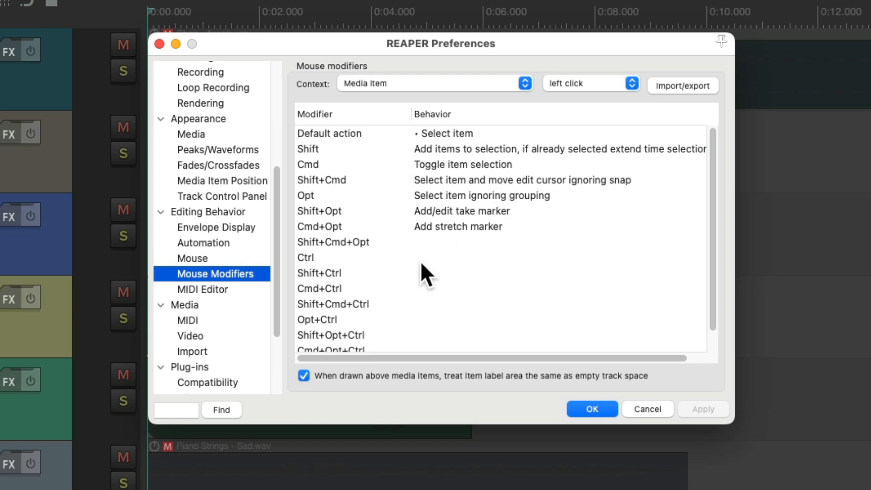
mouse_move(439, 269)
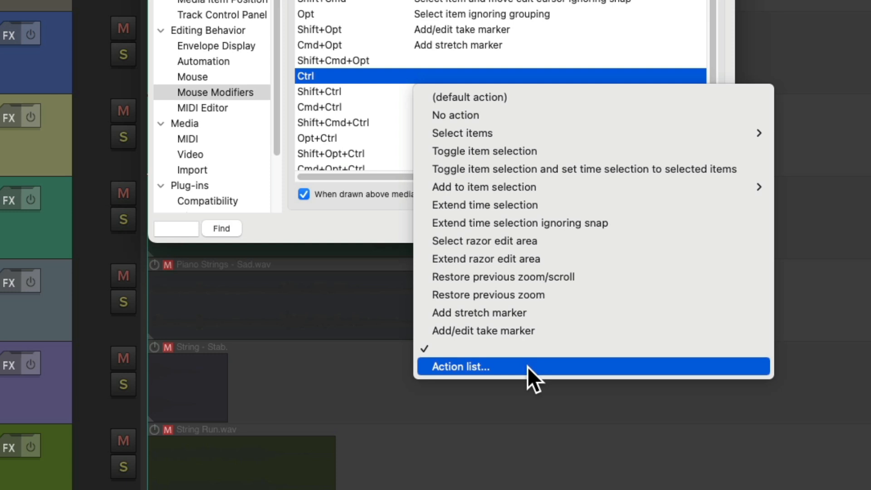
- Map the Ctrl left-click modifier on media items to run Custom Solo and close Preferences
click(460, 365)
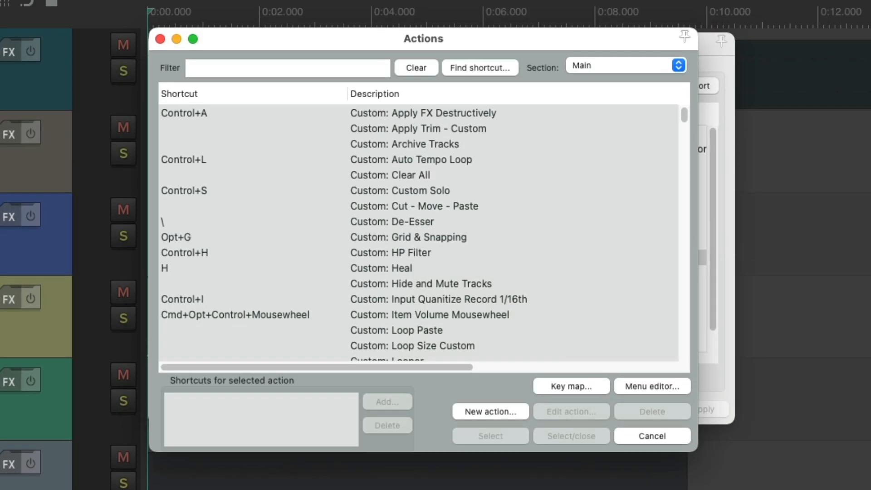
click(399, 190)
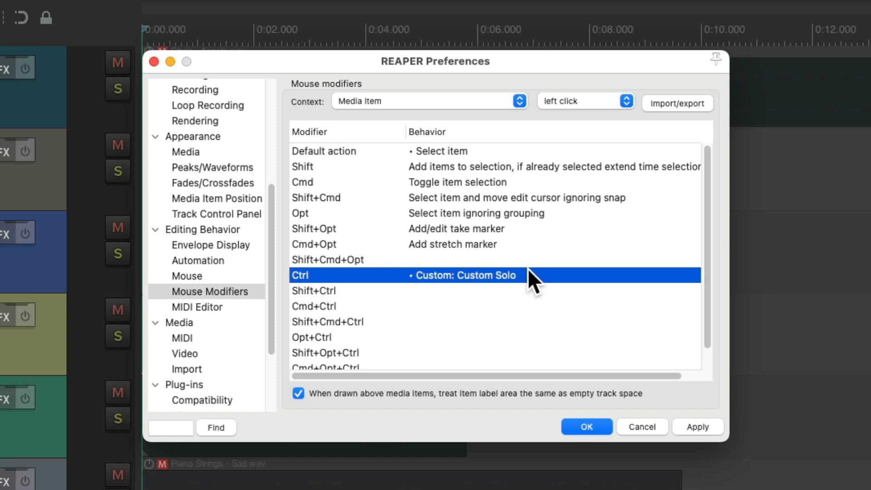
mouse_move(364, 291)
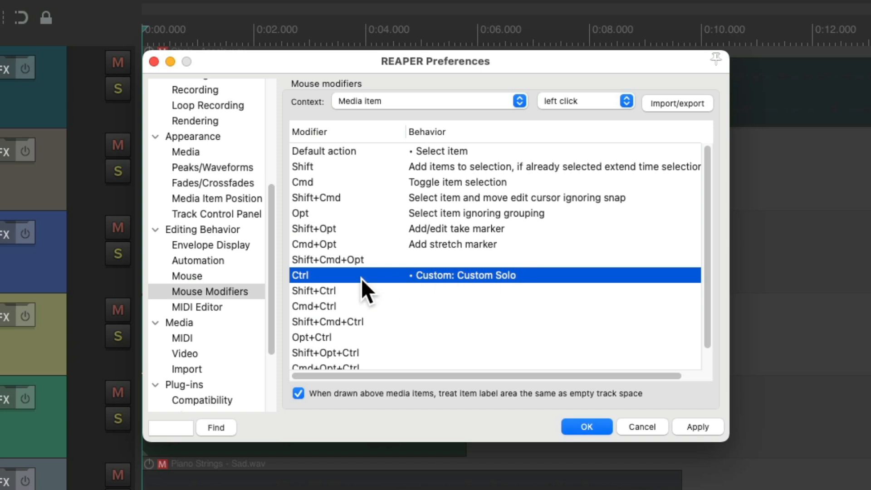
mouse_move(504, 214)
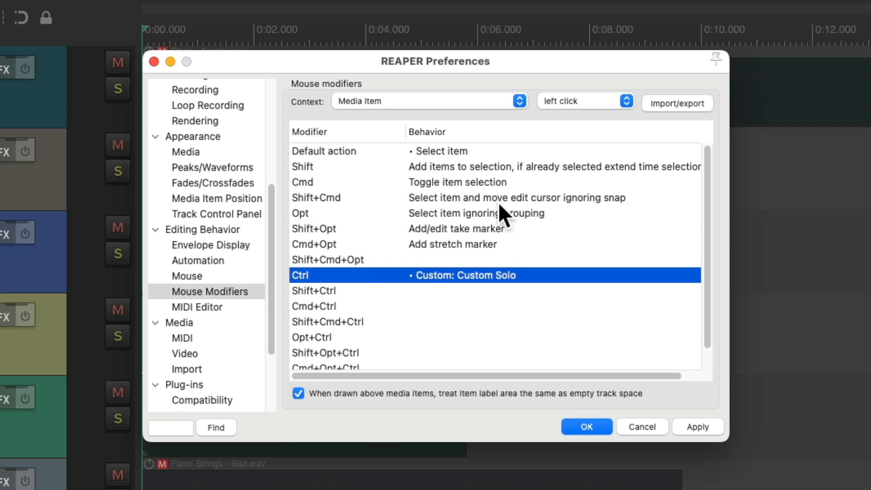
mouse_move(516, 155)
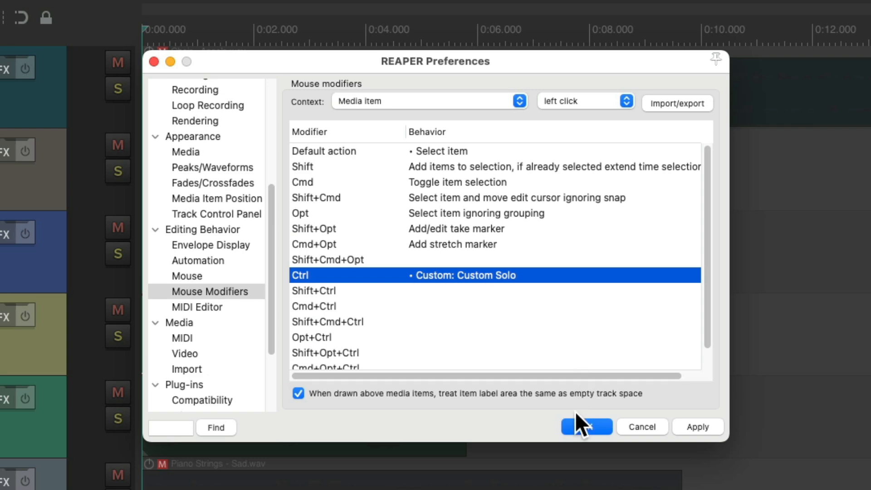
click(585, 426)
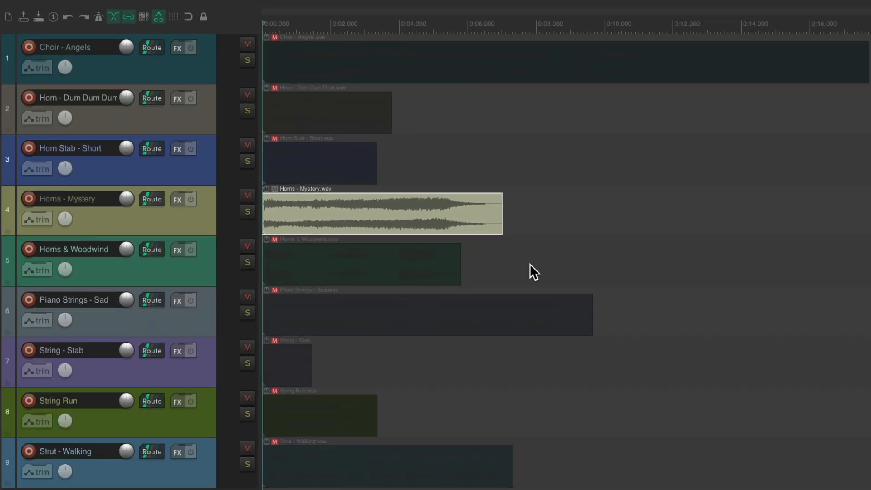
mouse_move(338, 65)
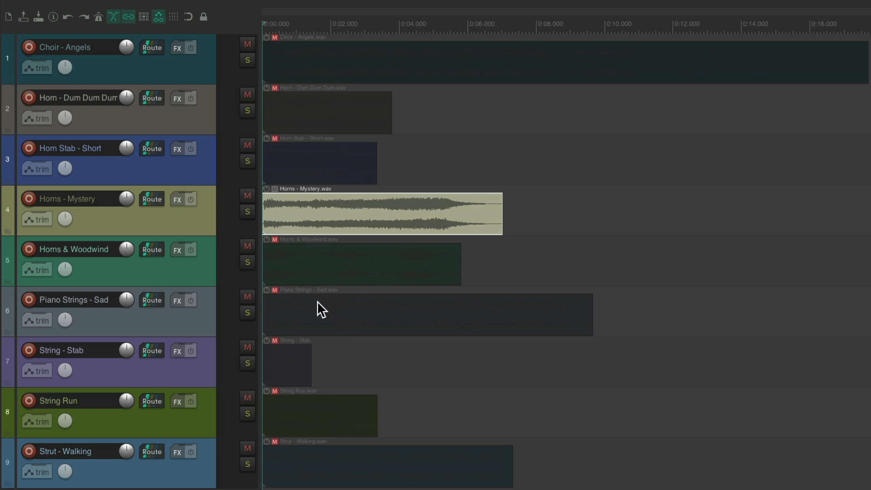
- Audition the Piano Strings - Sad clip with the modifier, then return to the action list
click(427, 314)
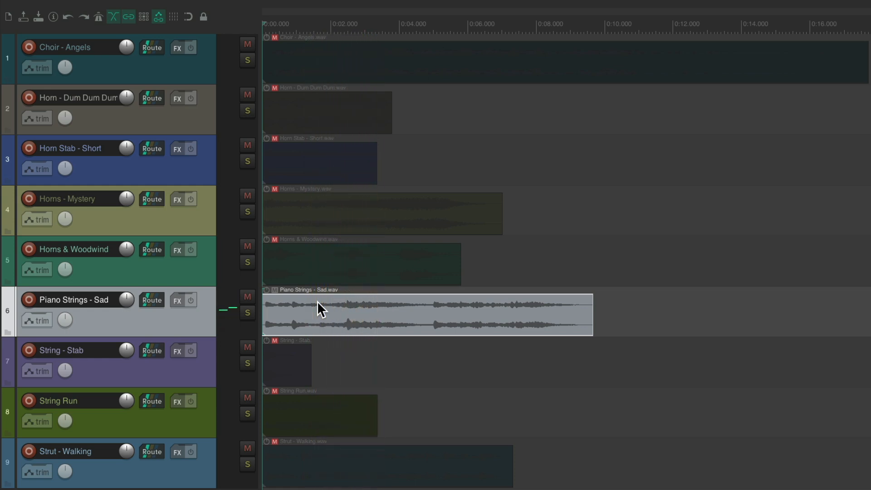
mouse_move(318, 207)
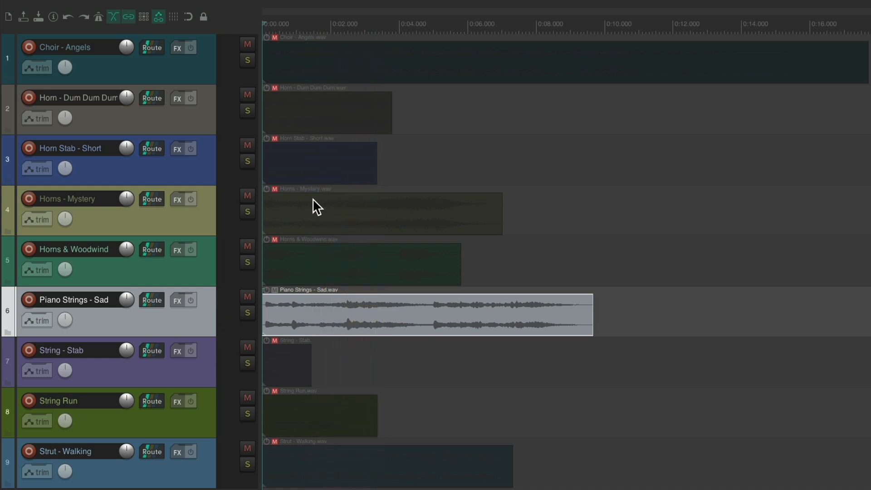
click(382, 213)
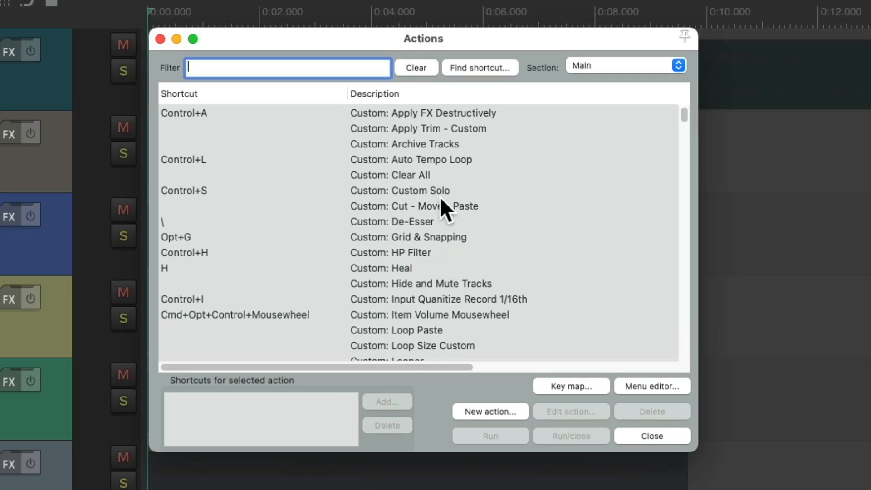
- Append Transport: Play to the Custom Solo action and confirm the edit
click(400, 190)
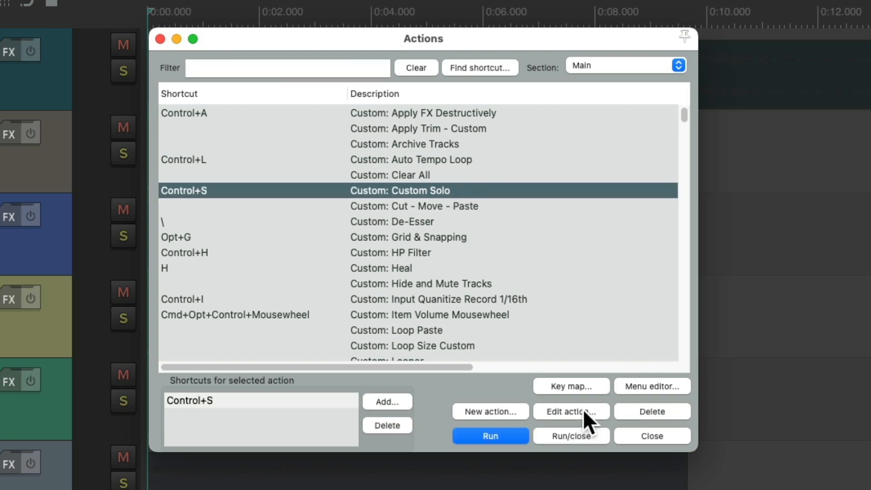
click(570, 412)
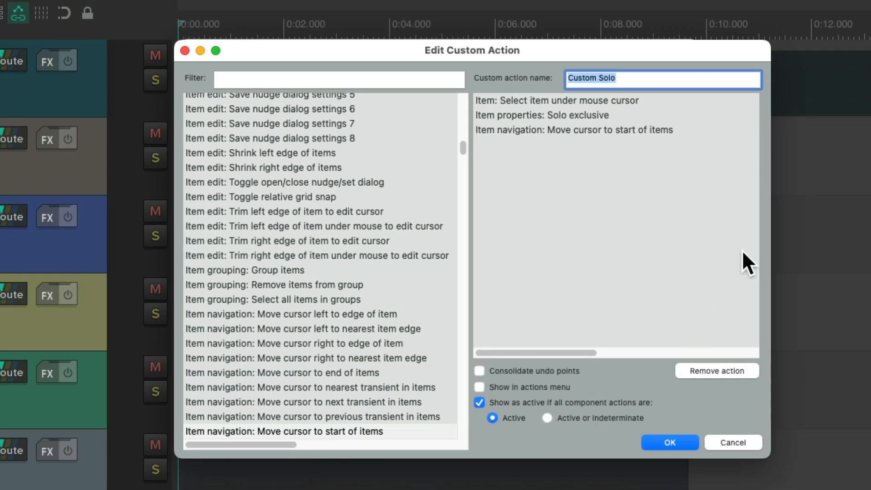
mouse_move(675, 208)
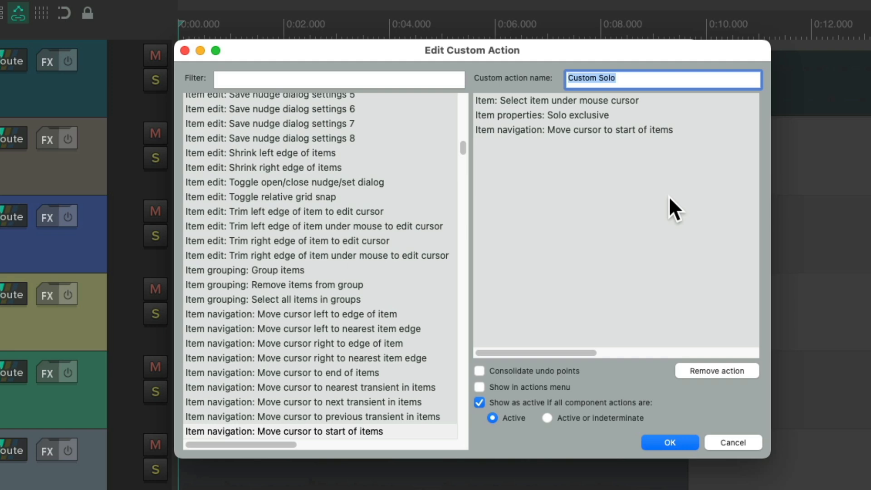
text(p)
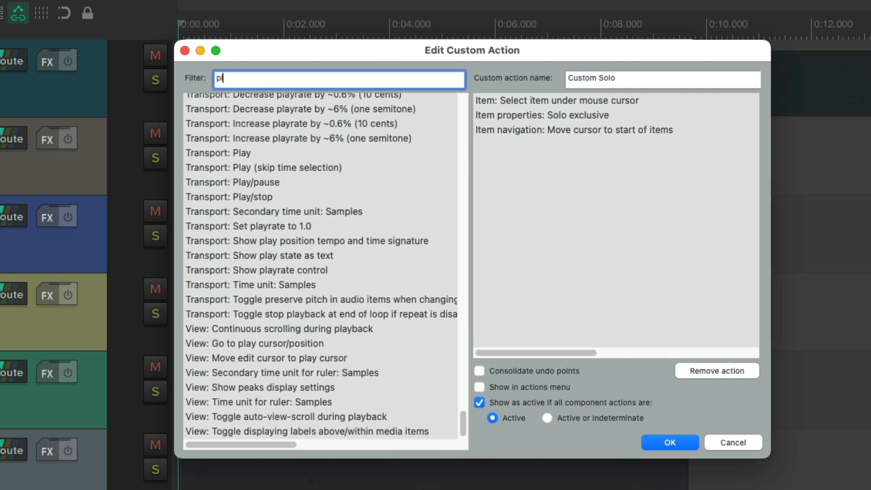
text(lay)
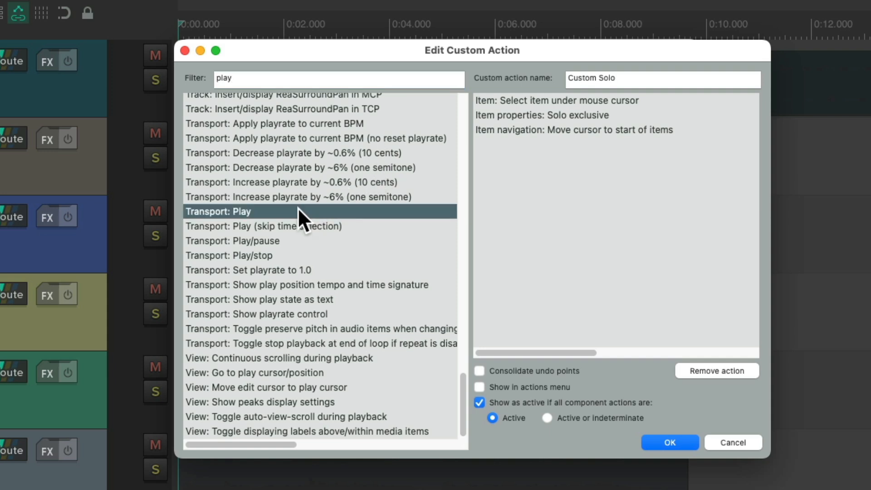
double_click(219, 211)
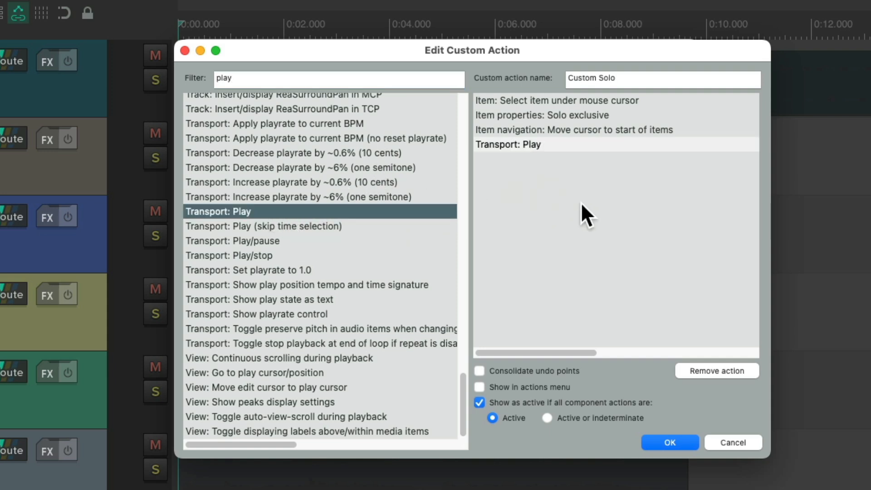
mouse_move(669, 108)
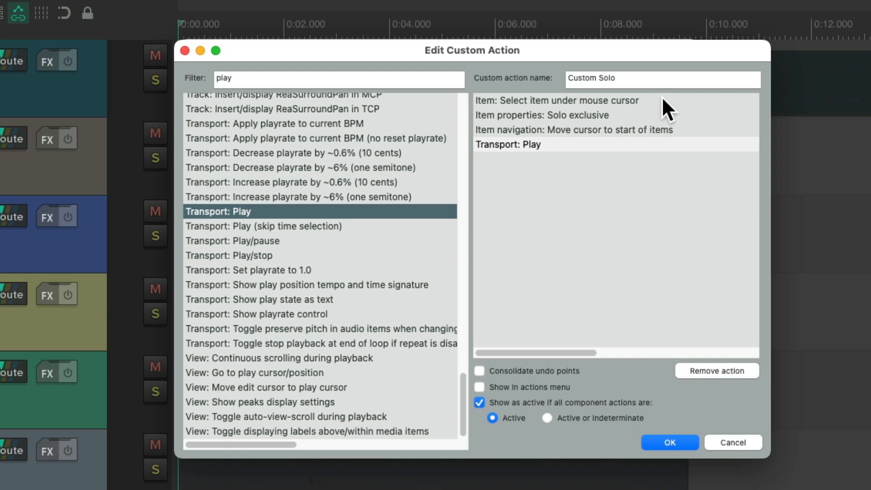
mouse_move(632, 128)
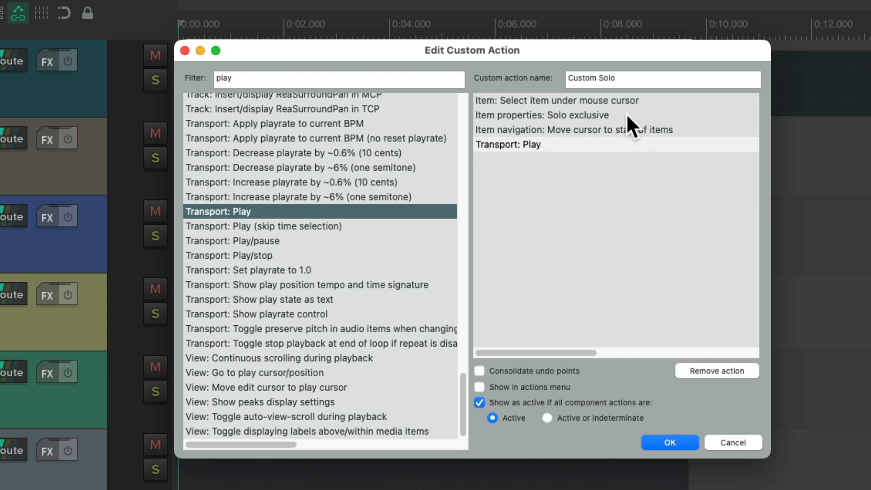
mouse_move(692, 142)
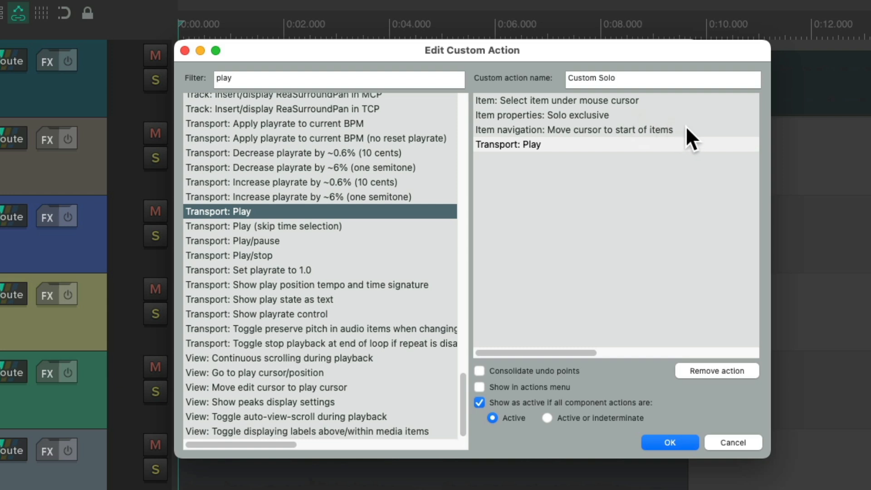
mouse_move(595, 169)
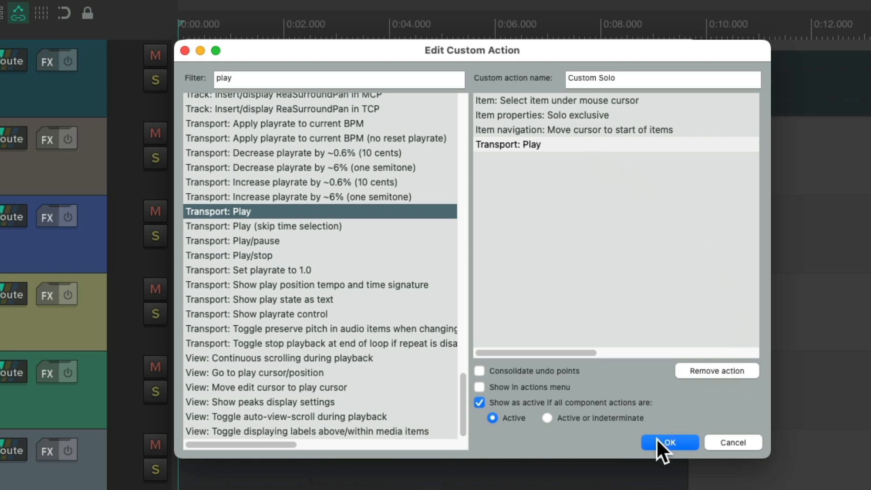
click(668, 442)
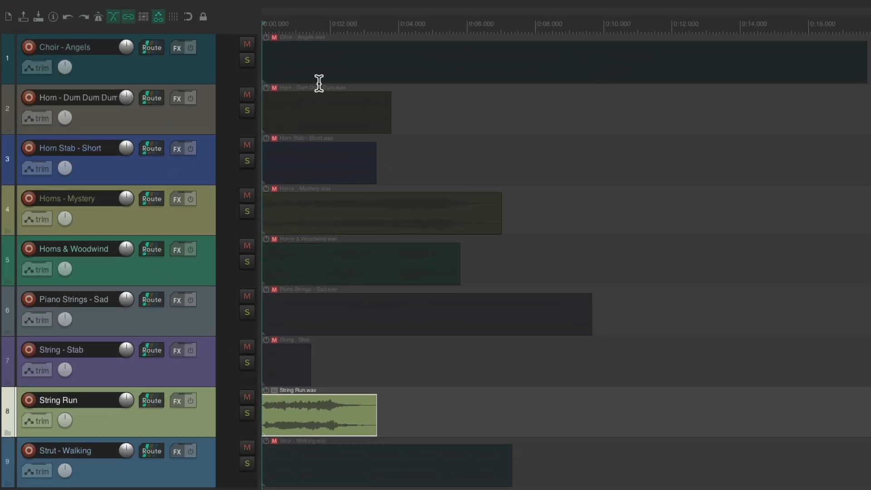
mouse_move(303, 61)
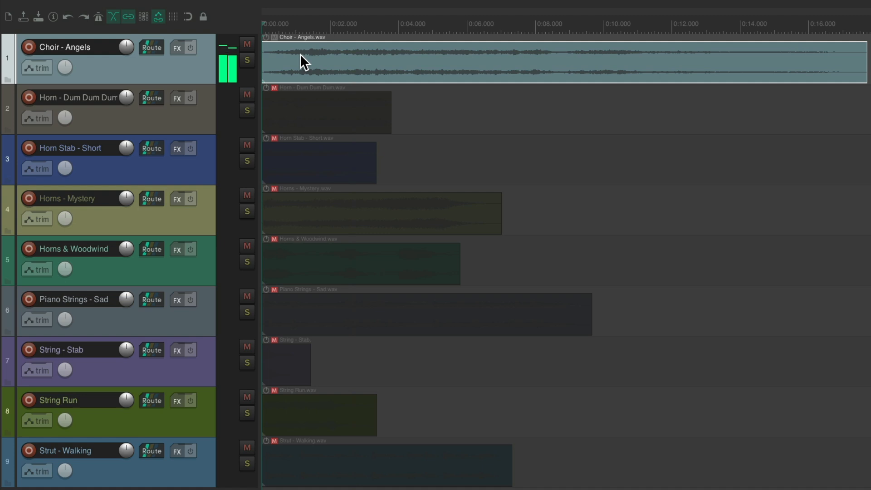
- Audition Horn Stab - Short, another item and Horn - Dum Dum Dum soloed with one click each
click(319, 163)
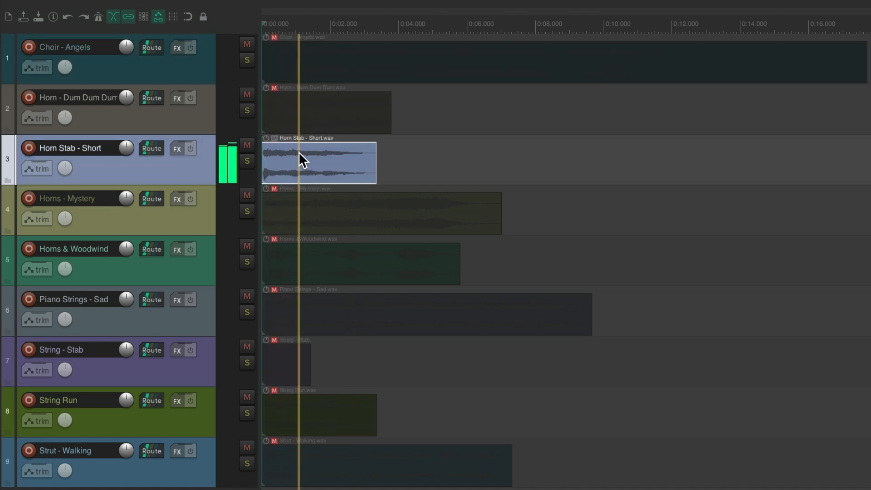
click(319, 414)
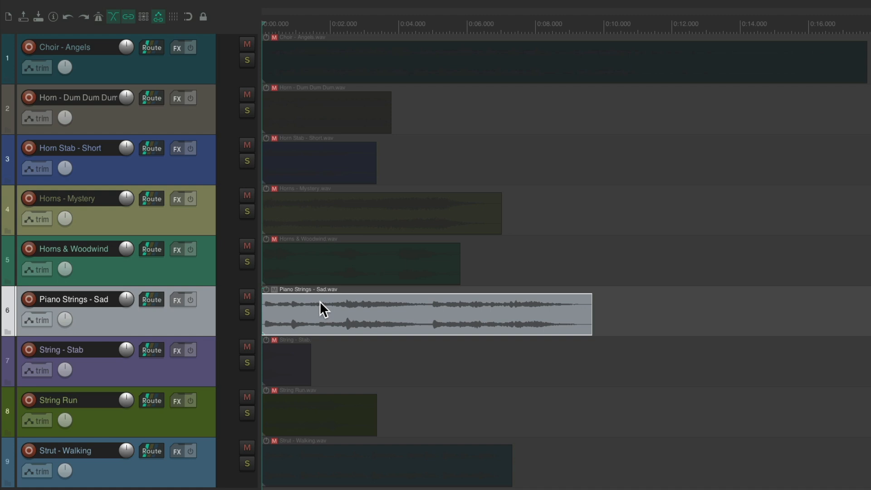
mouse_move(341, 179)
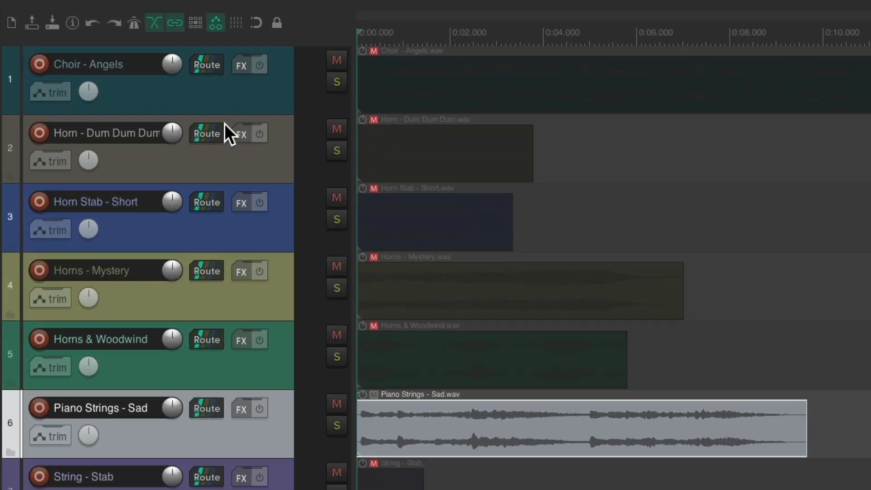
mouse_move(122, 172)
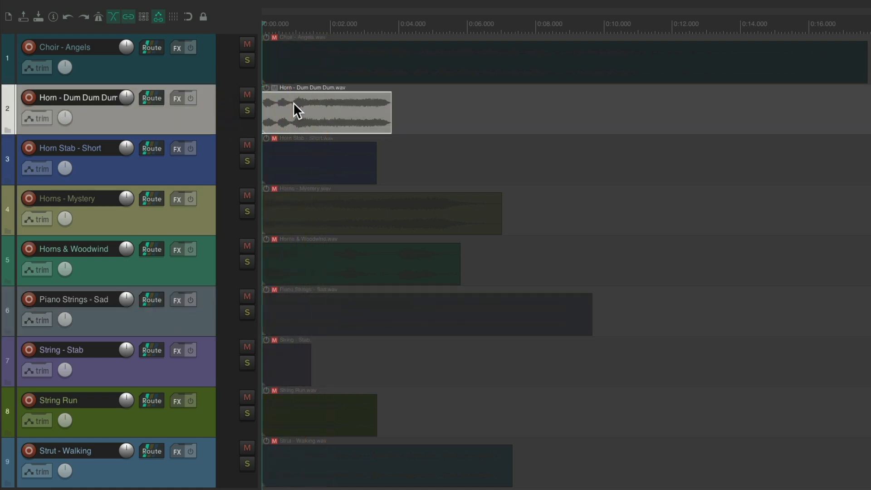
click(360, 263)
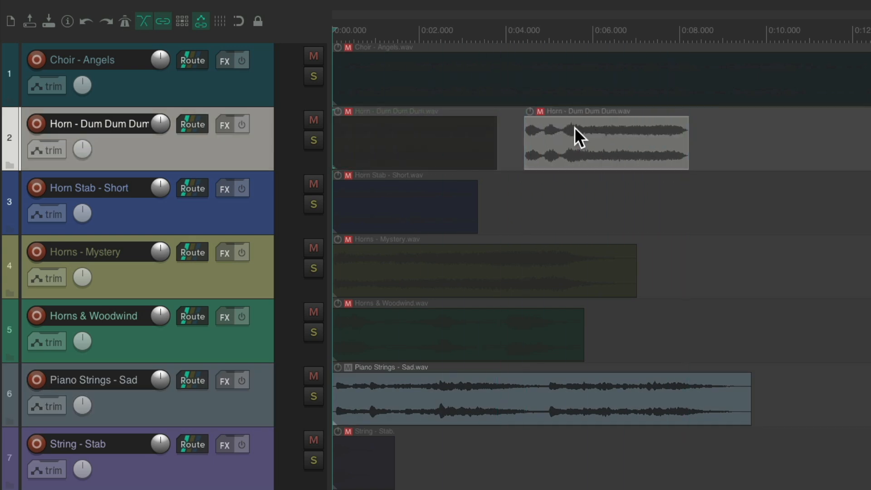
- Review the later Horn - Dum Dum Dum item's properties, then audition it soloed from around 4.4 s
double_click(605, 143)
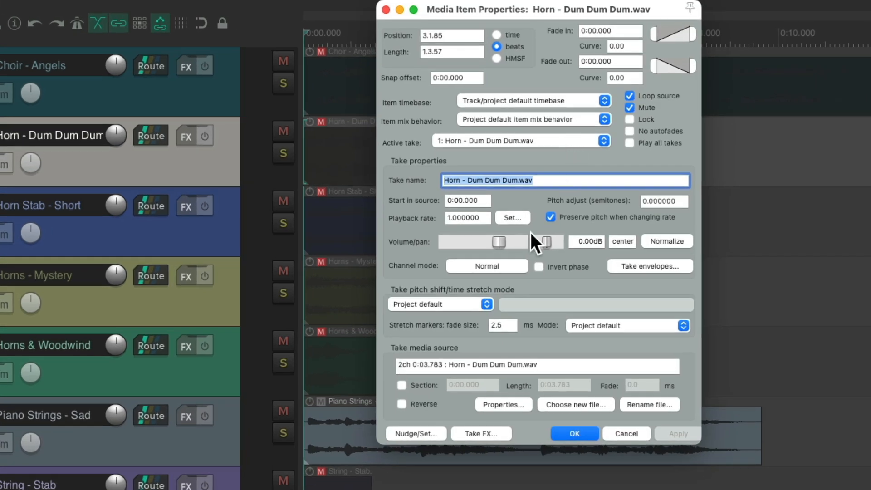
click(573, 434)
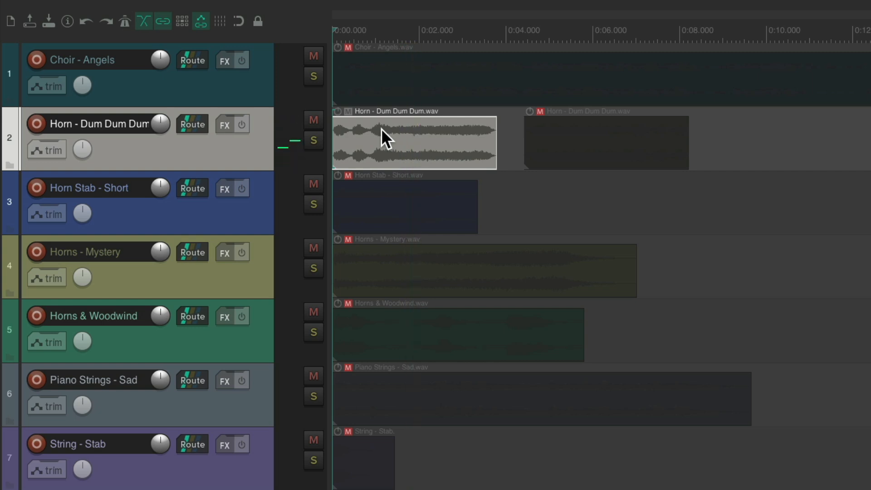
click(605, 141)
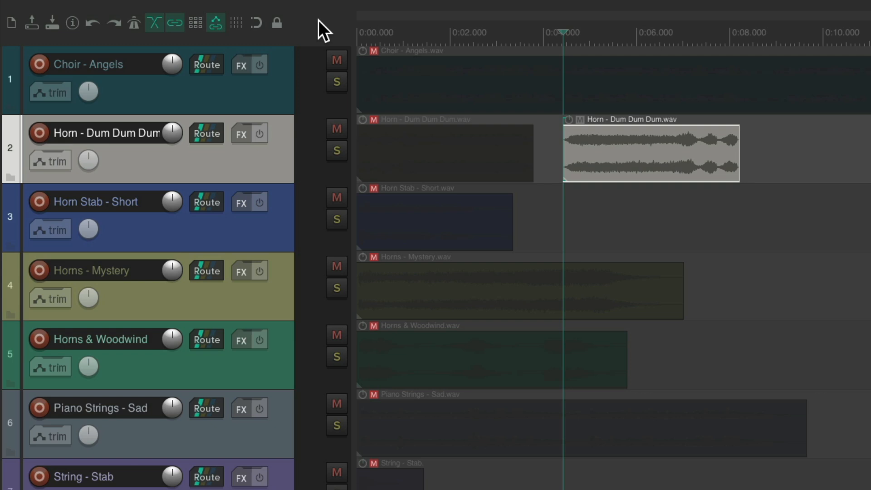
- Add the Custom: Custom Solo action as a main toolbar entry via Customize toolbar
right_click(319, 25)
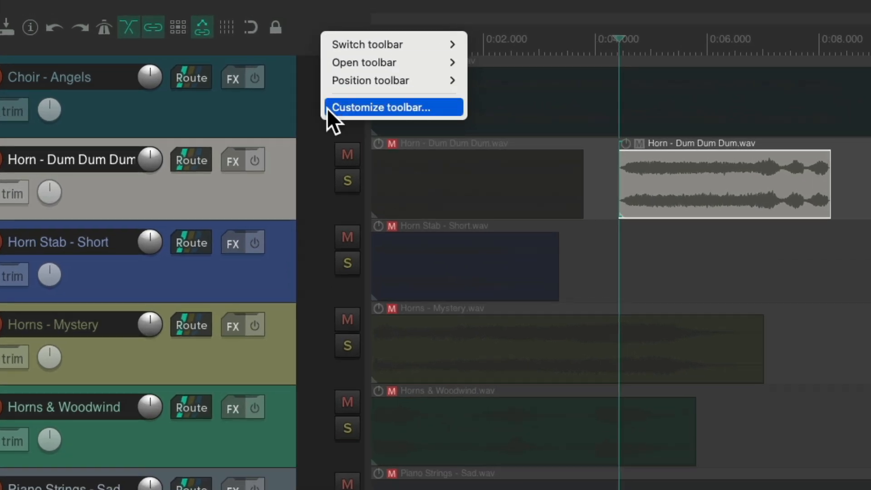
click(380, 107)
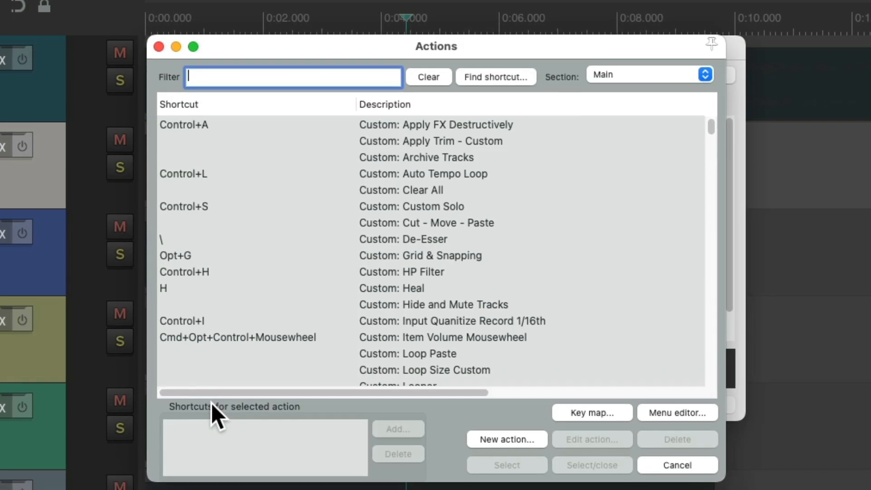
click(411, 206)
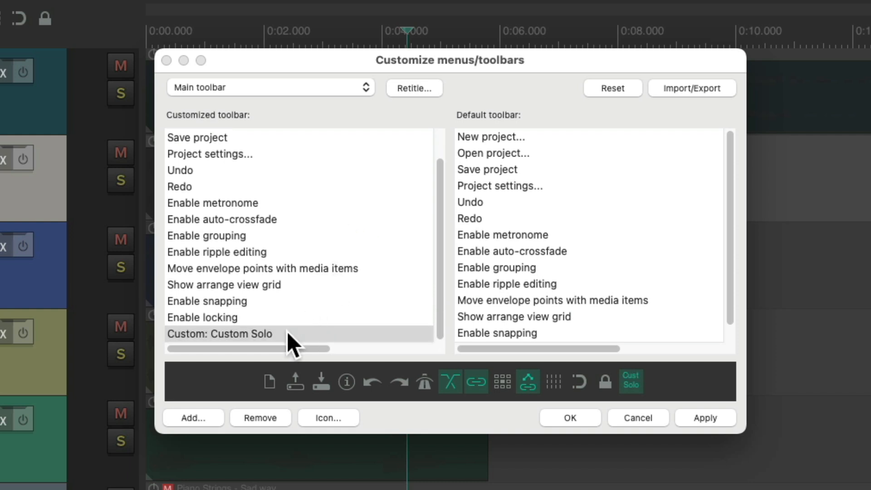
mouse_move(619, 424)
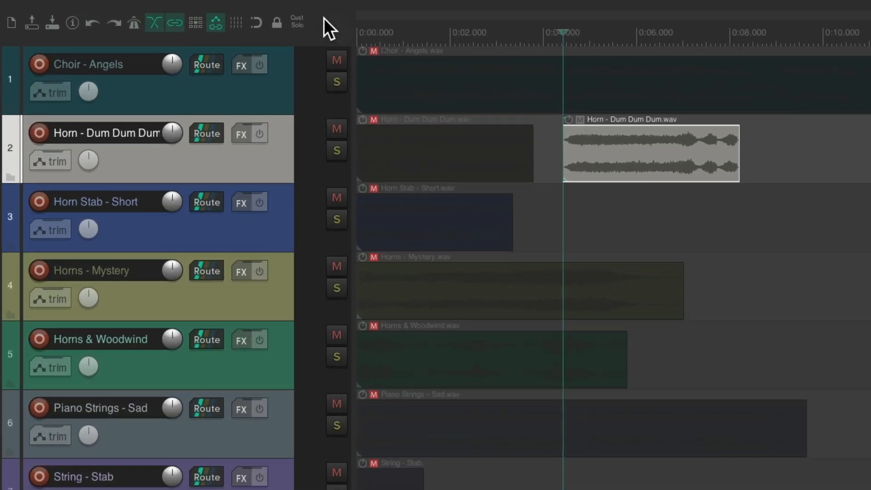
mouse_move(325, 36)
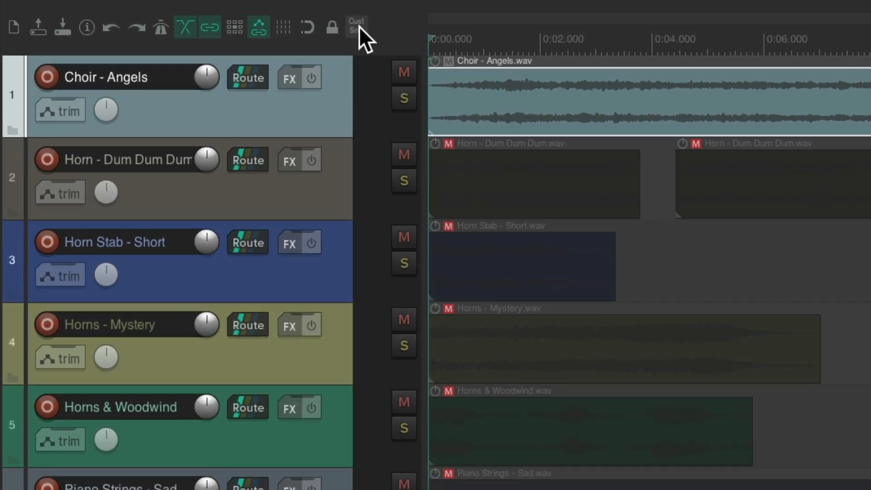
- Arm the Cust Solo toolbar button, then solo-play Choir - Angels and Horns - Mystery with plain clicks
click(355, 26)
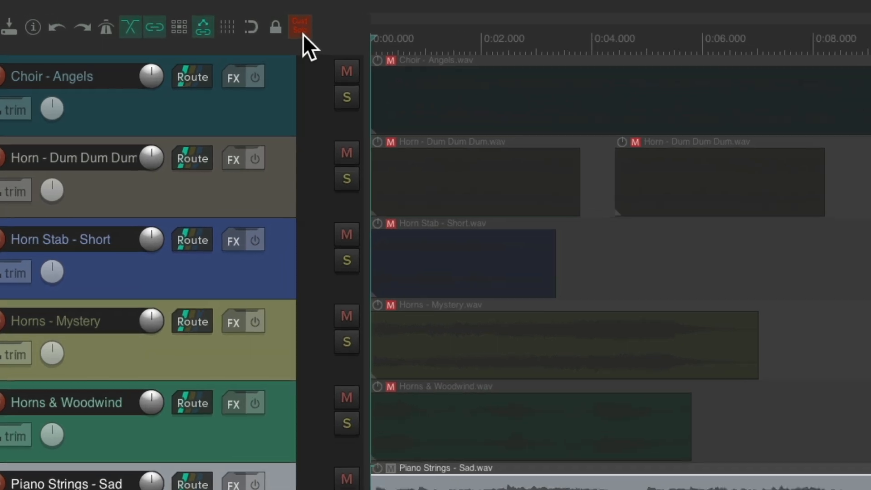
click(299, 27)
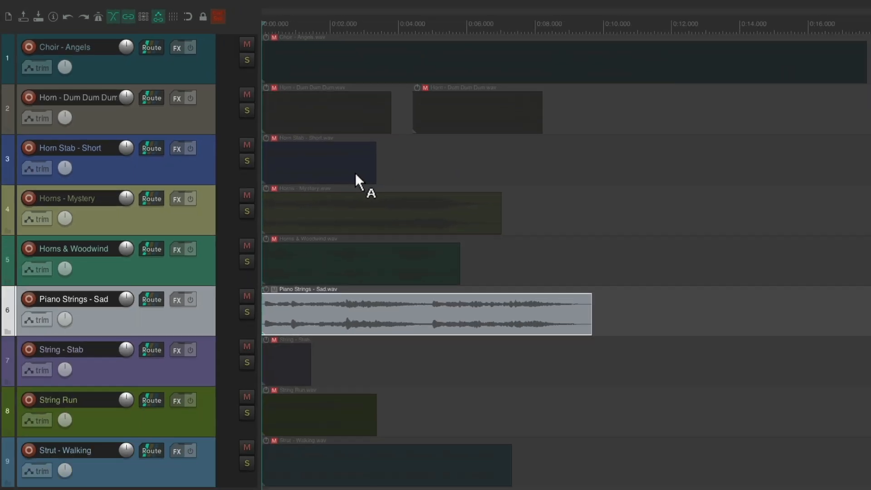
click(78, 46)
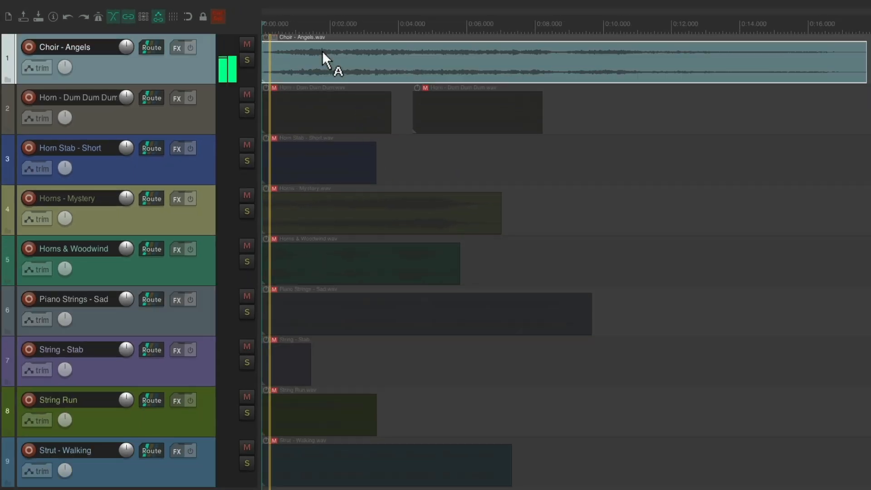
click(383, 213)
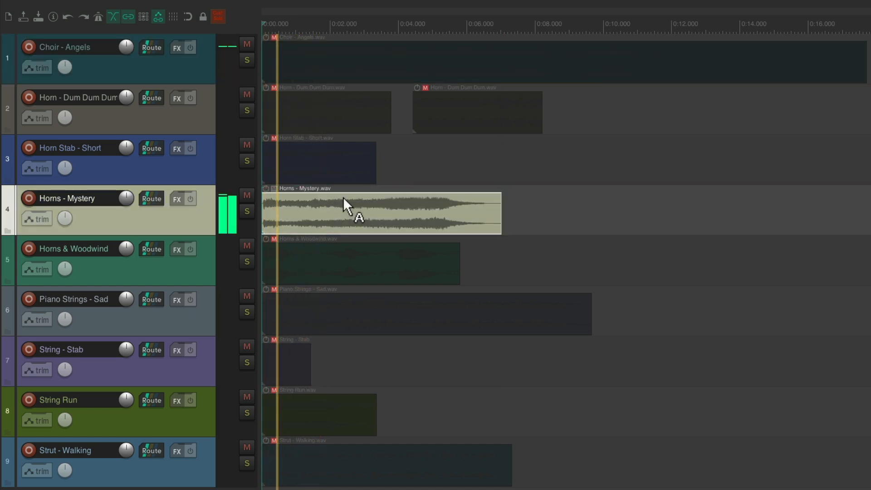